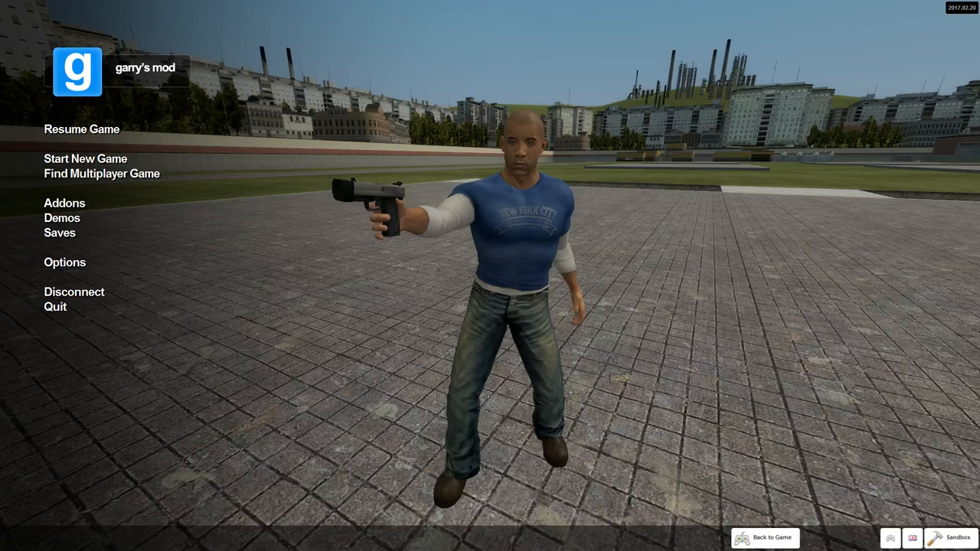
{"action": "mouse_move", "coordinate": [81, 129]}
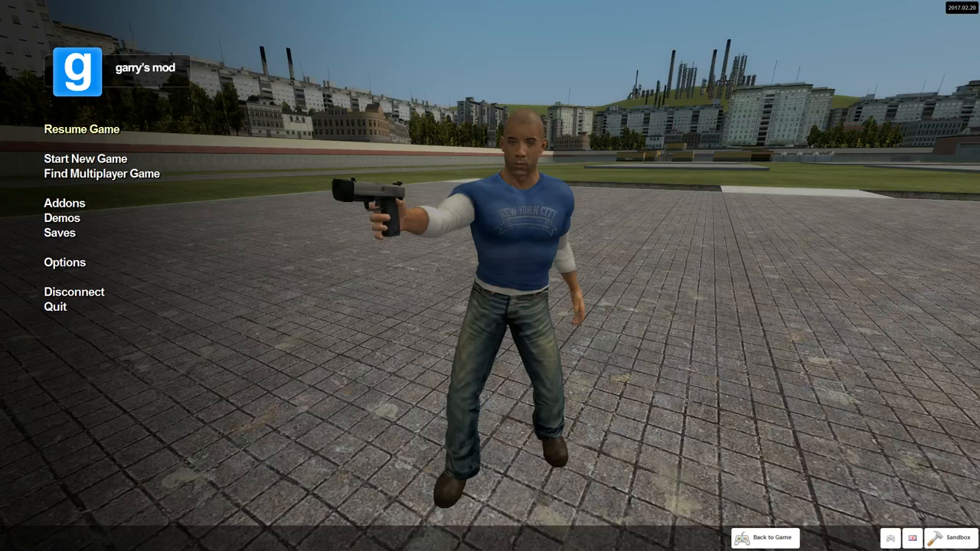
Resume the game from the main menu to reach the sandbox map.
{"action": "left_click", "coordinate": [82, 128]}
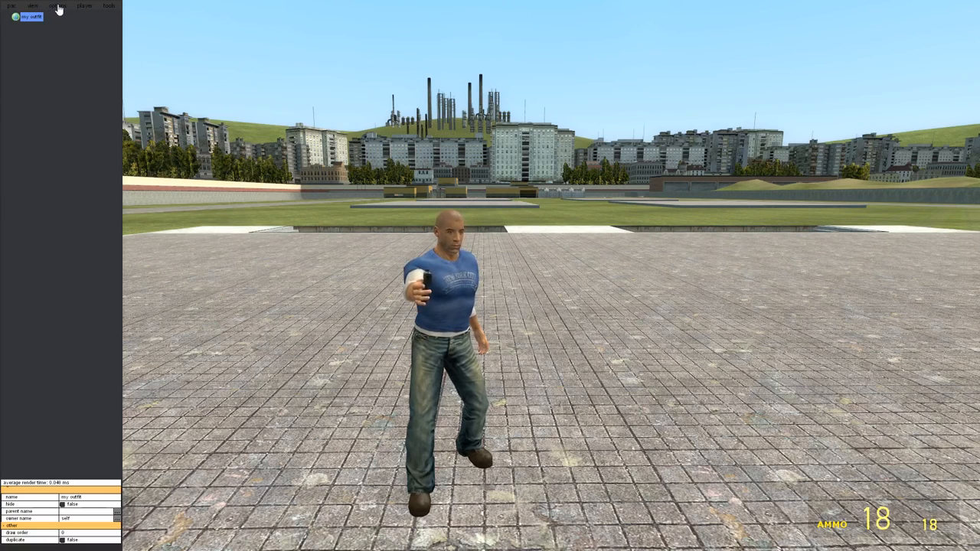
Start a new empty outfit from the editor's outfit menu.
{"action": "left_click", "coordinate": [84, 6]}
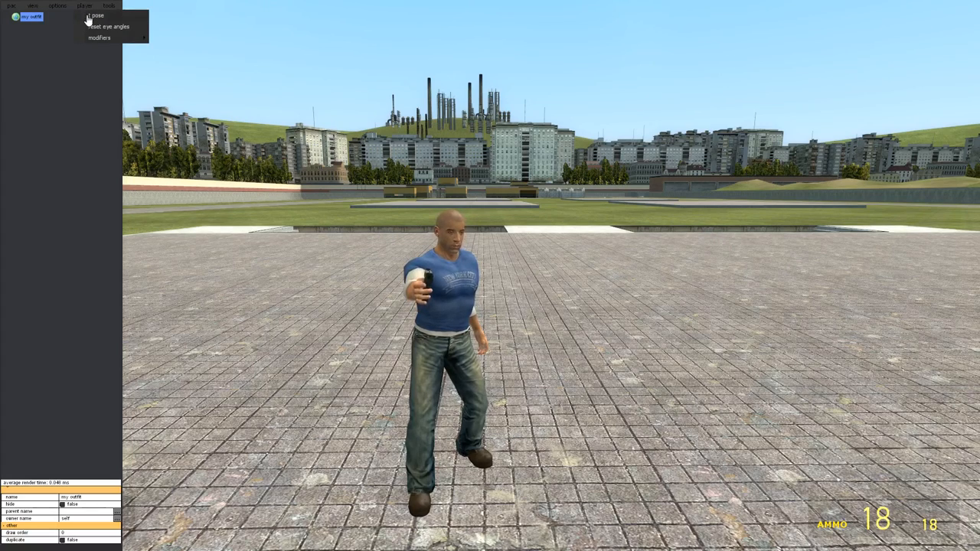
{"action": "left_click", "coordinate": [95, 15]}
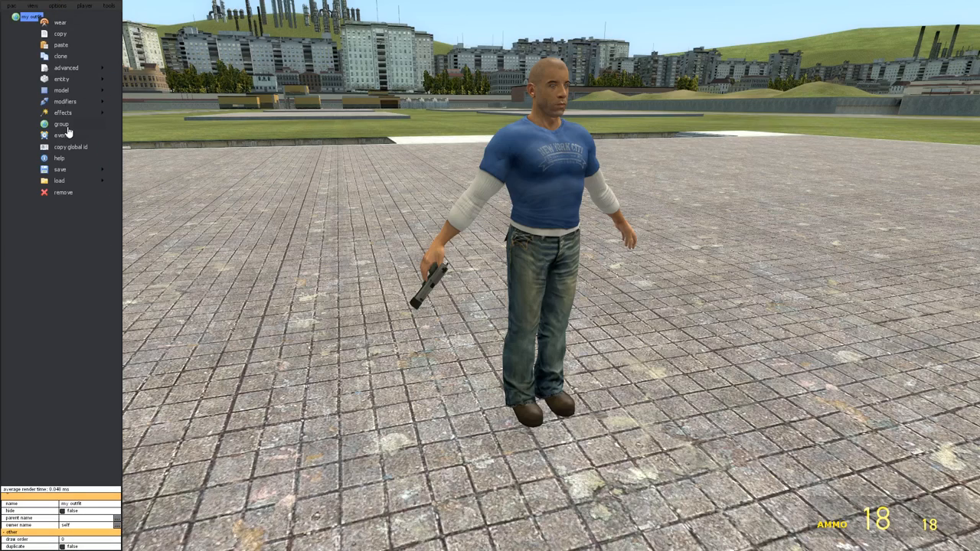
Add a Group part, then a default Model part inside it (white sphere on the head).
{"action": "left_click", "coordinate": [61, 124]}
{"action": "type", "text": "Weapon thing"}
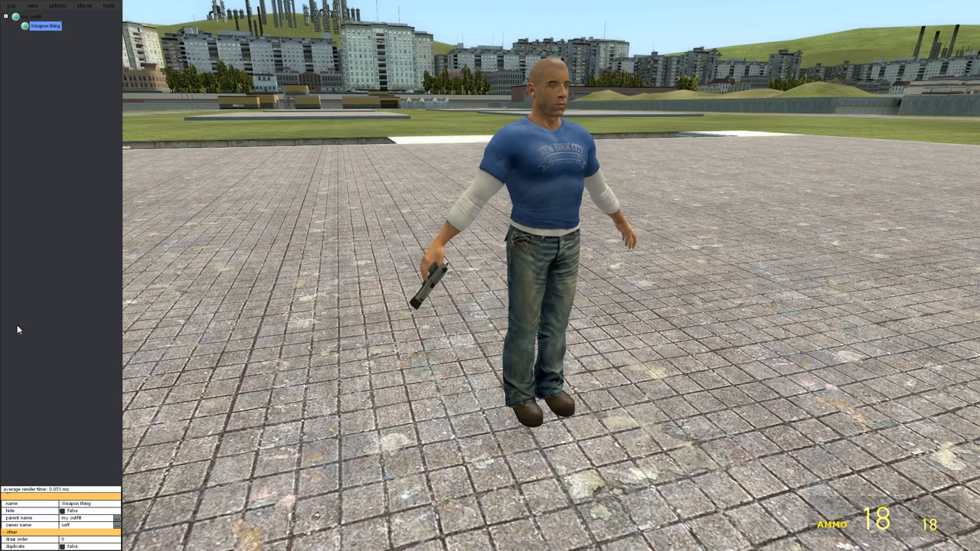
{"action": "double_click", "coordinate": [43, 24]}
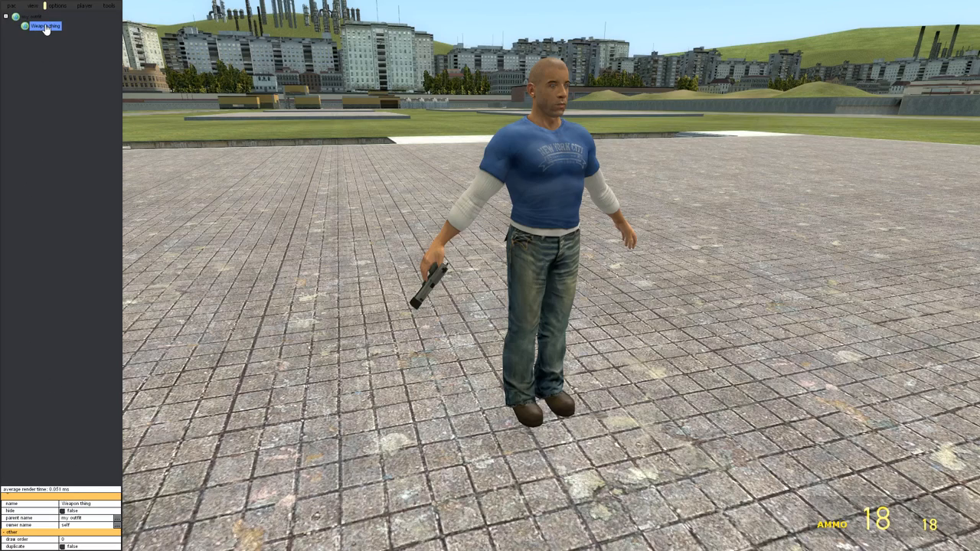
{"action": "right_click", "coordinate": [43, 26]}
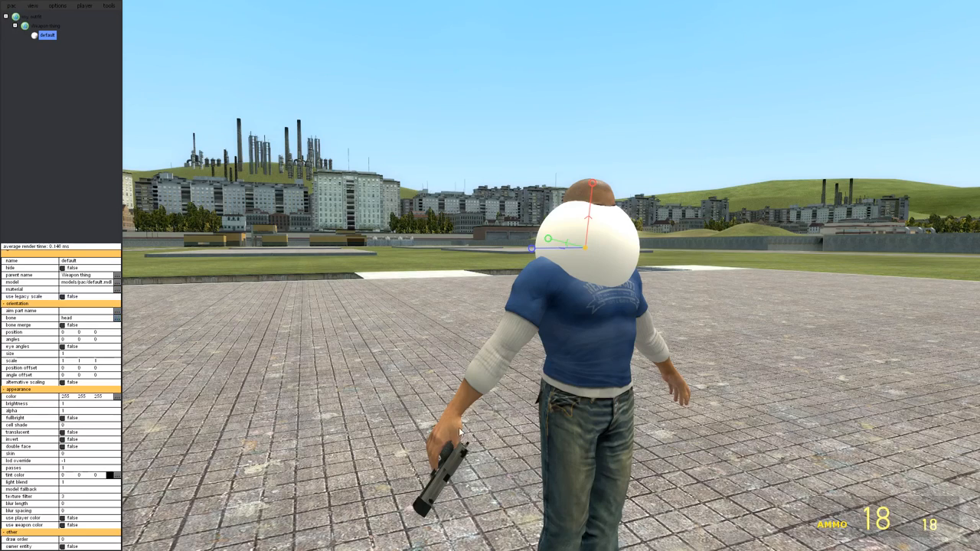
{"action": "mouse_move", "coordinate": [447, 447]}
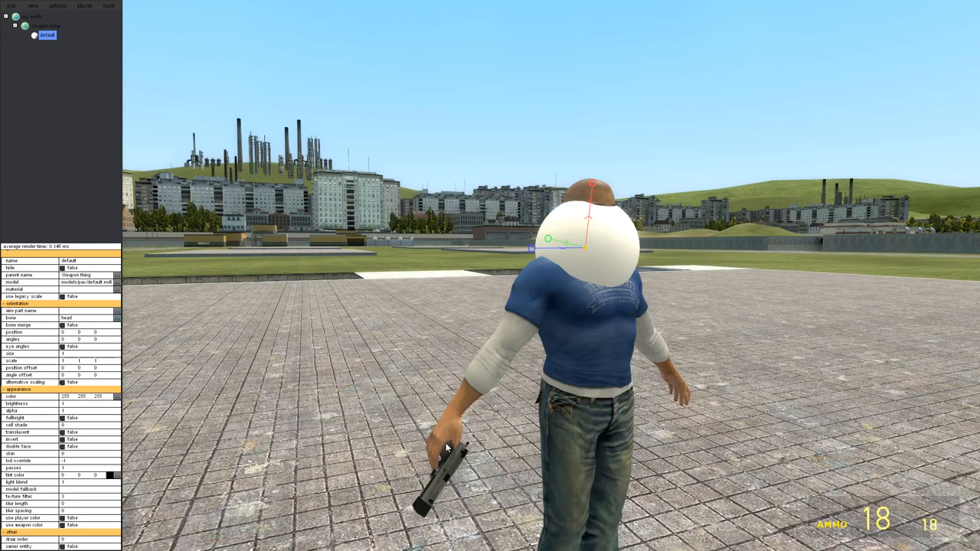
{"action": "mouse_move", "coordinate": [89, 323]}
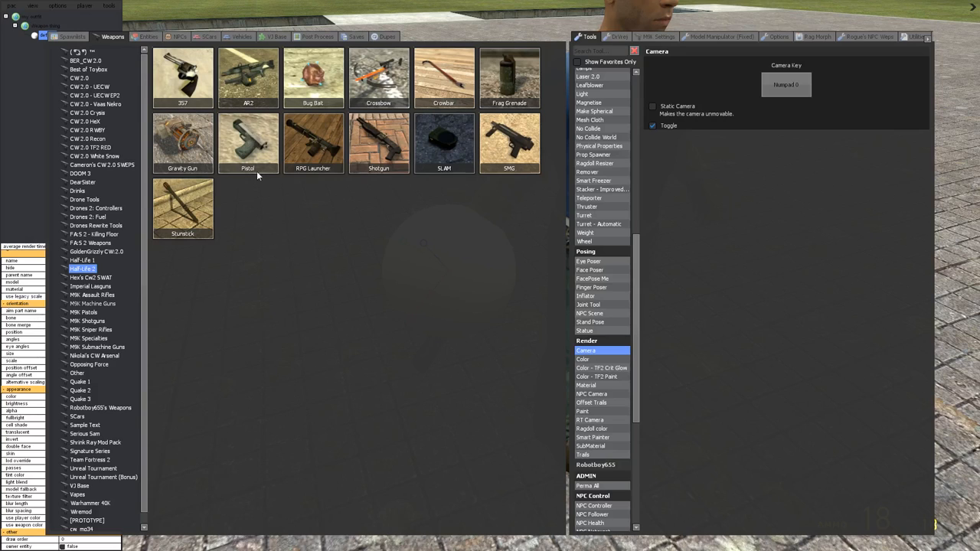
{"action": "mouse_move", "coordinate": [128, 43]}
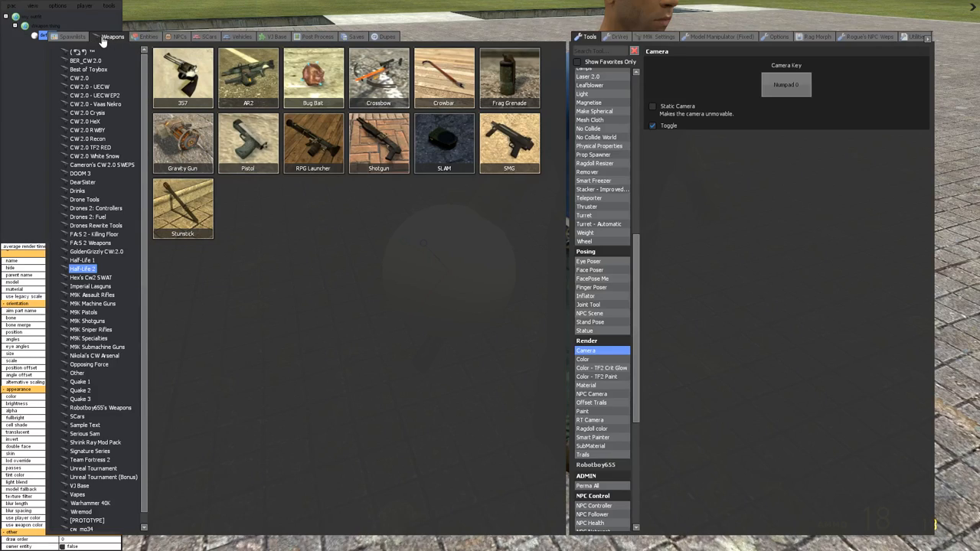
{"action": "mouse_move", "coordinate": [246, 137]}
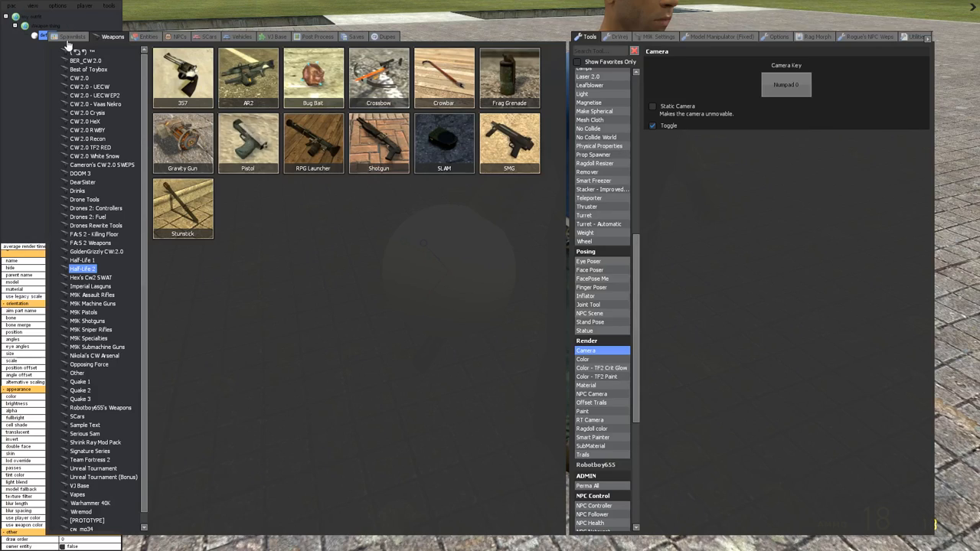
Pick the Half-Life 2 pistol prop from the Spawnlists as the model part.
{"action": "left_click", "coordinate": [70, 37]}
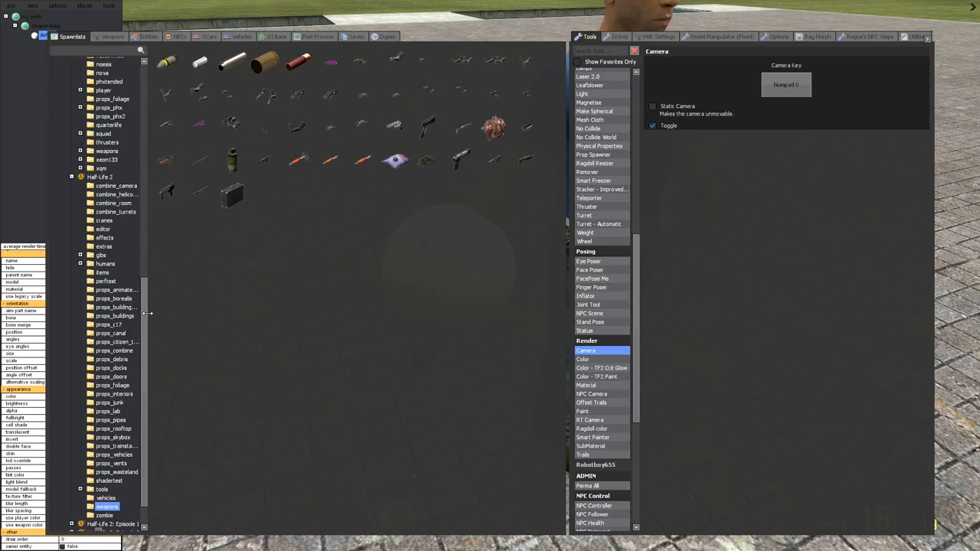
{"action": "scroll", "scroll_direction": "down", "scroll_amount": 3}
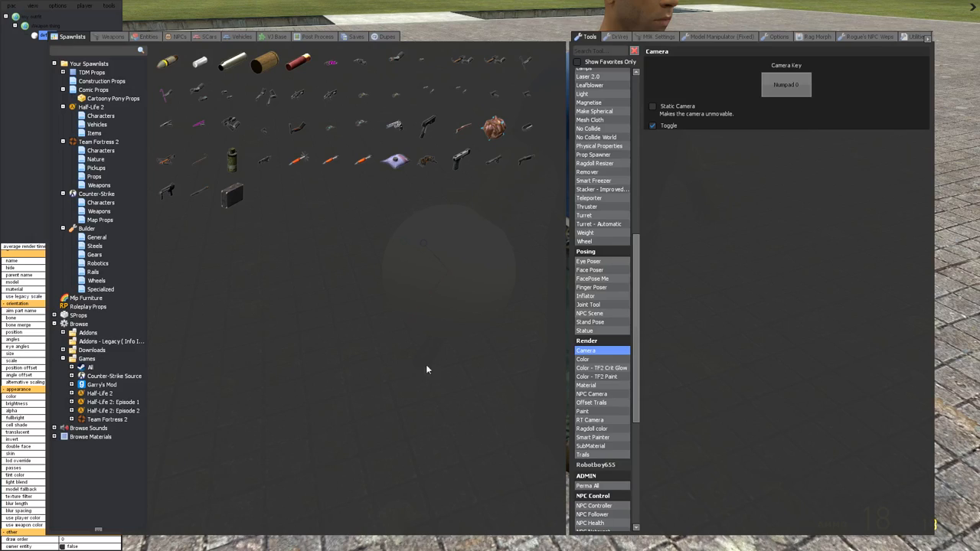
{"action": "left_click", "coordinate": [81, 384]}
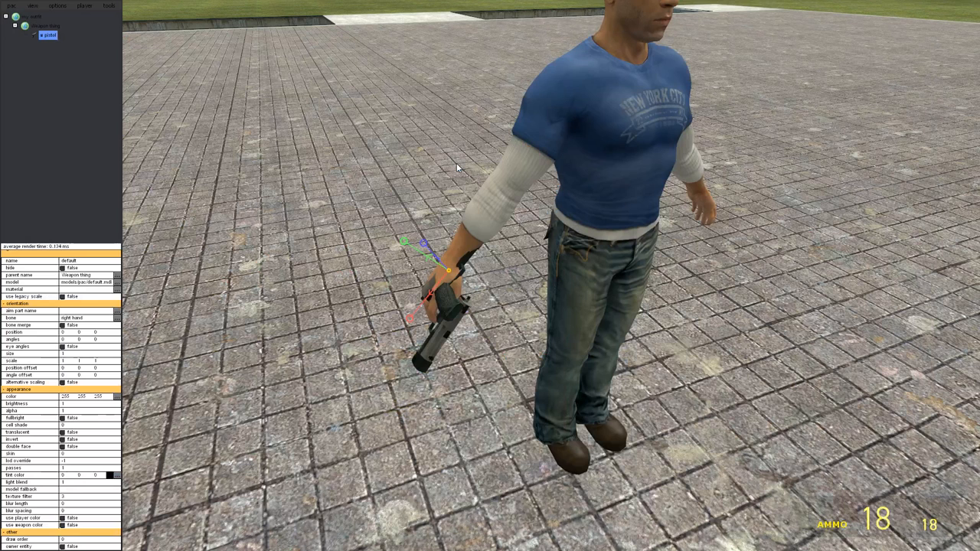
{"action": "mouse_move", "coordinate": [150, 422]}
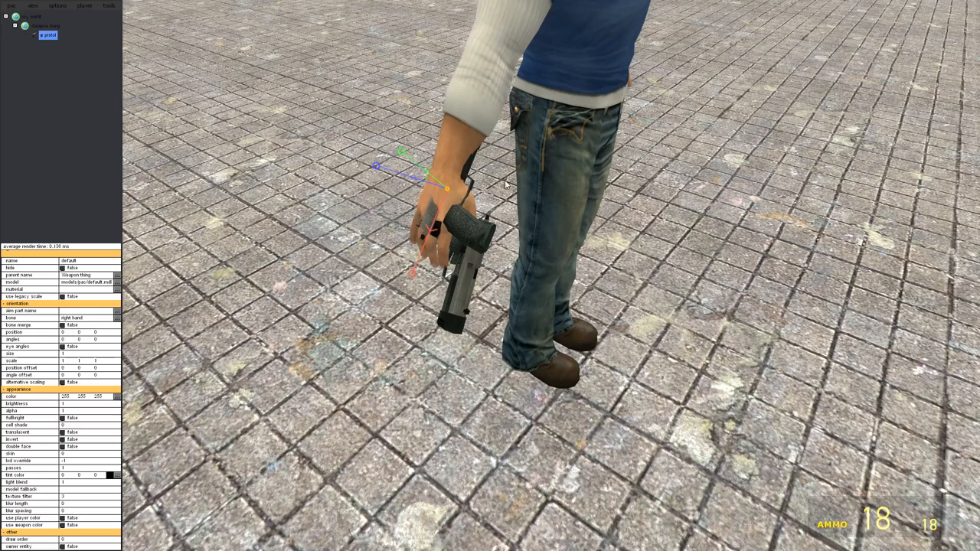
{"action": "mouse_move", "coordinate": [383, 184]}
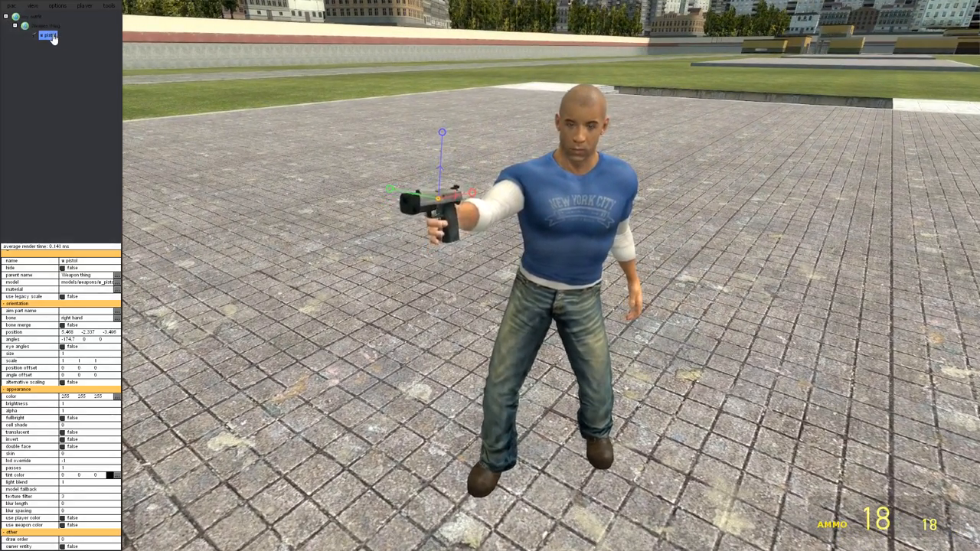
Add a weapon class Event part under the pistol part.
{"action": "right_click", "coordinate": [46, 34]}
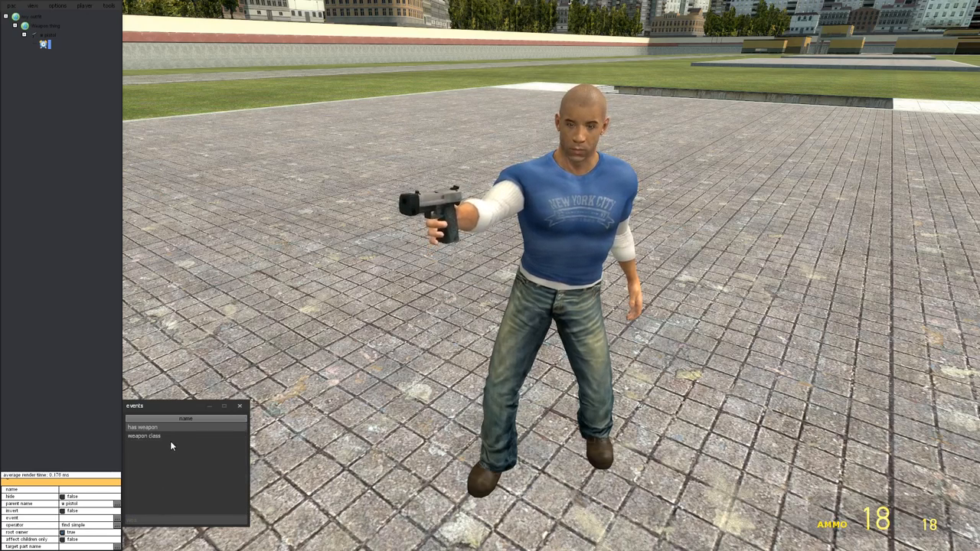
{"action": "left_click", "coordinate": [143, 434]}
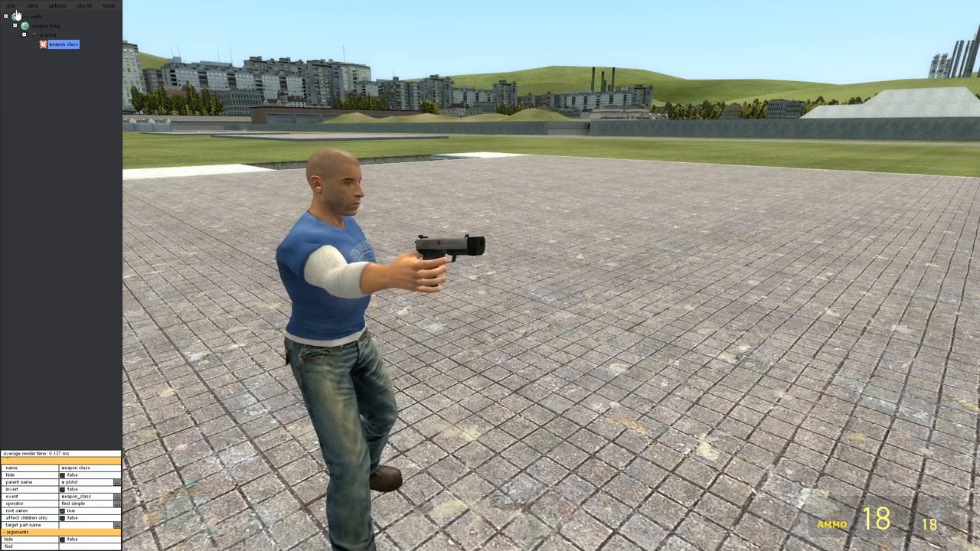
Expand the pistol part and select its weapon class event.
{"action": "left_click", "coordinate": [10, 6]}
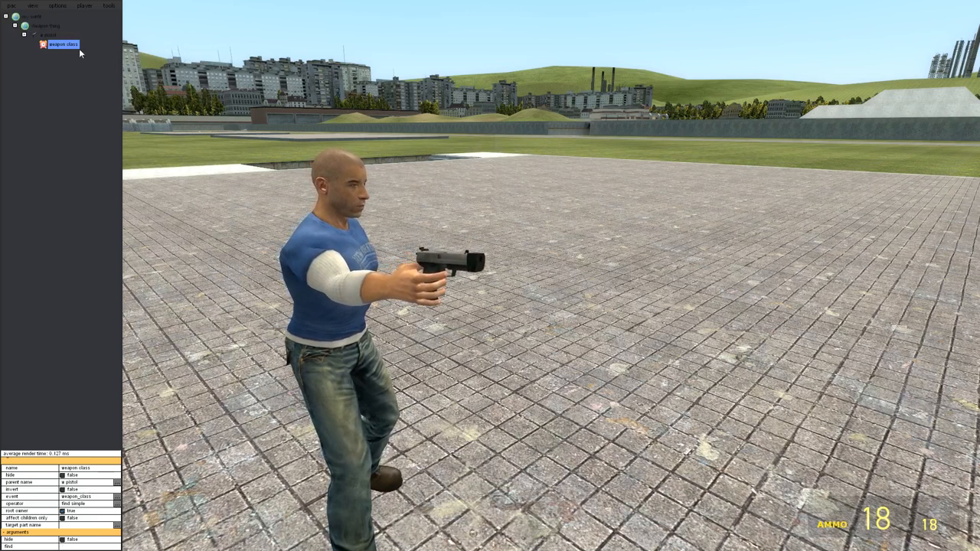
{"action": "left_click", "coordinate": [10, 6]}
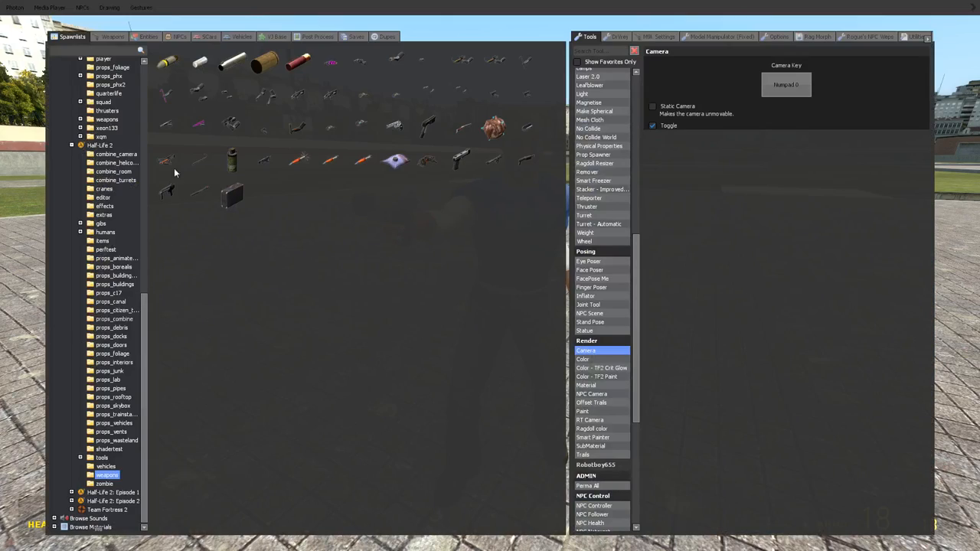
Equip the Half-Life 2 Pistol from the Weapons tab, then bring up the game menu.
{"action": "left_click", "coordinate": [113, 37]}
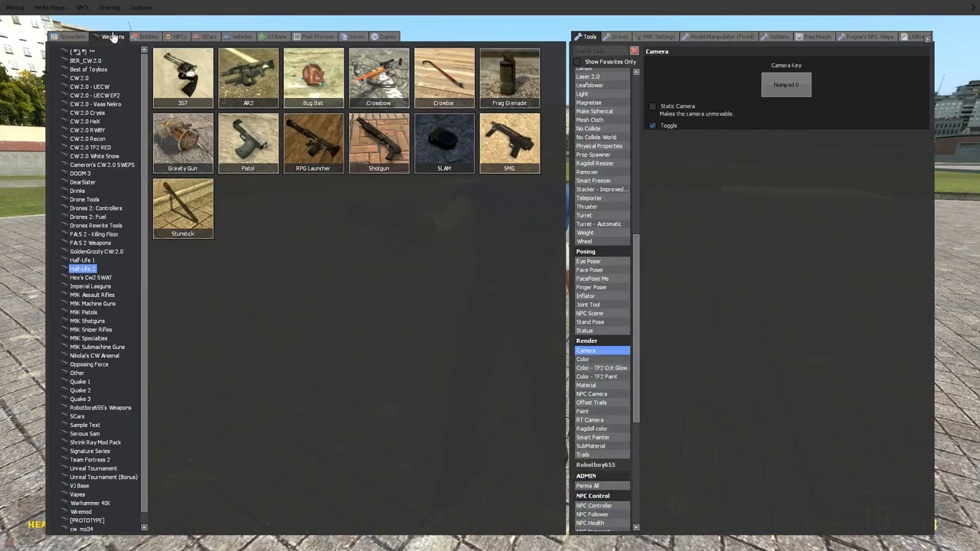
{"action": "mouse_move", "coordinate": [115, 35]}
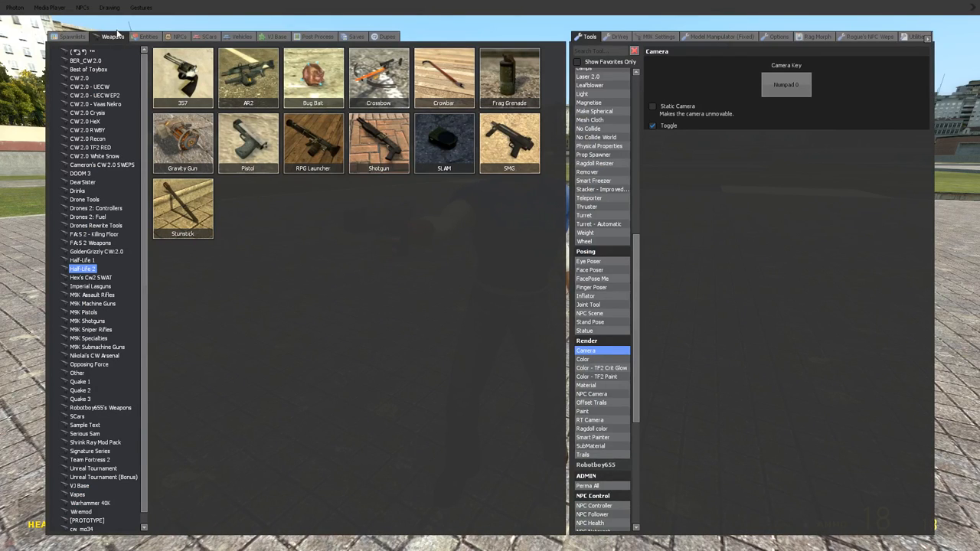
{"action": "mouse_move", "coordinate": [247, 146]}
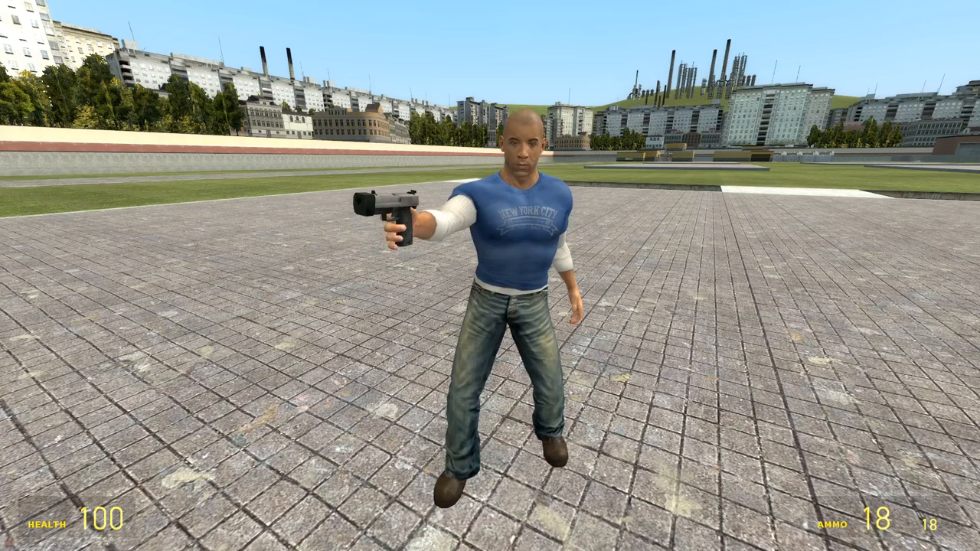
{"action": "key", "text": "Escape"}
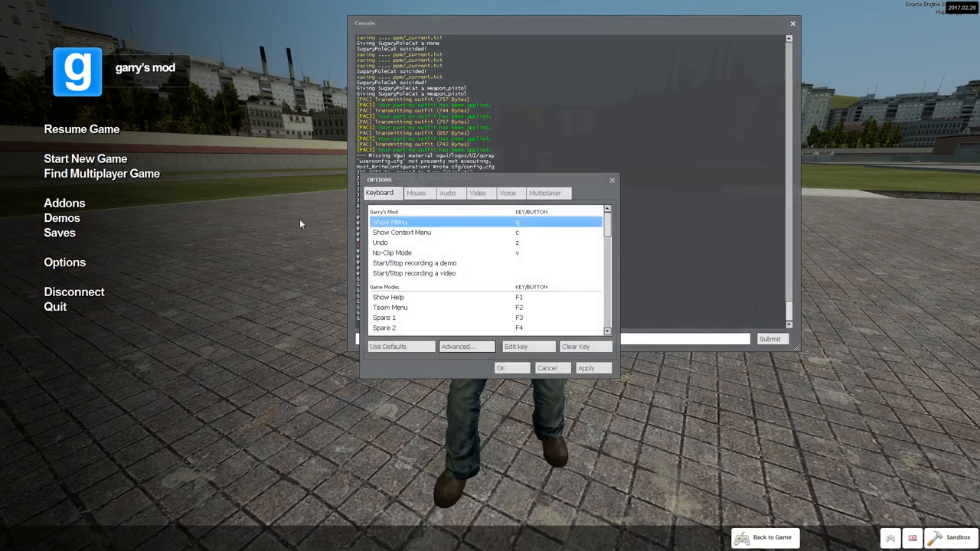
{"action": "mouse_move", "coordinate": [675, 242]}
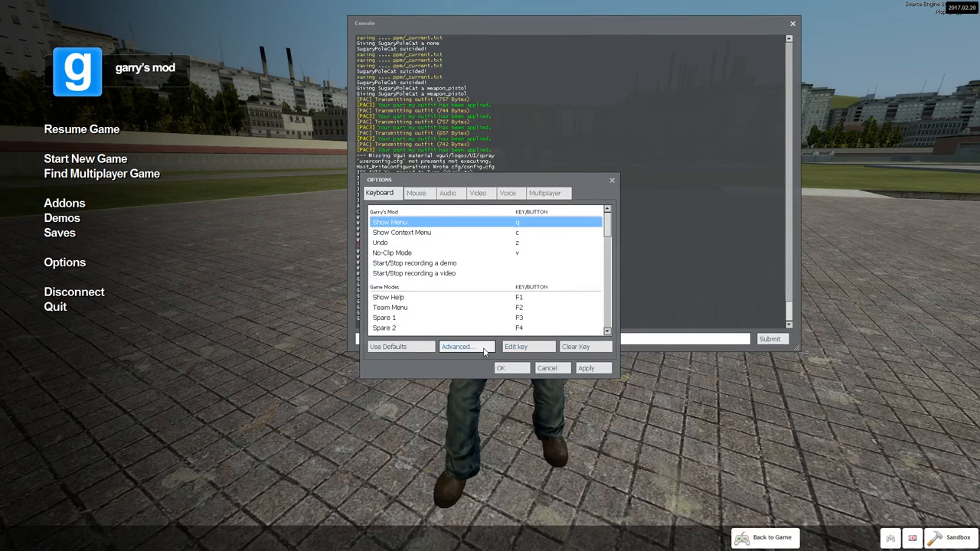
Bind a key to Toggle Console in the keyboard options and confirm with OK.
{"action": "left_click", "coordinate": [457, 346]}
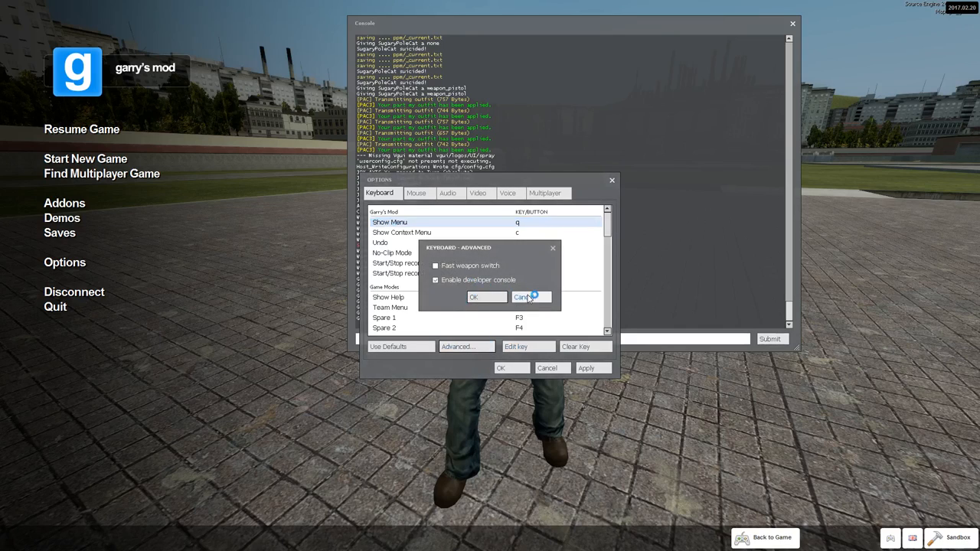
{"action": "left_click", "coordinate": [523, 297]}
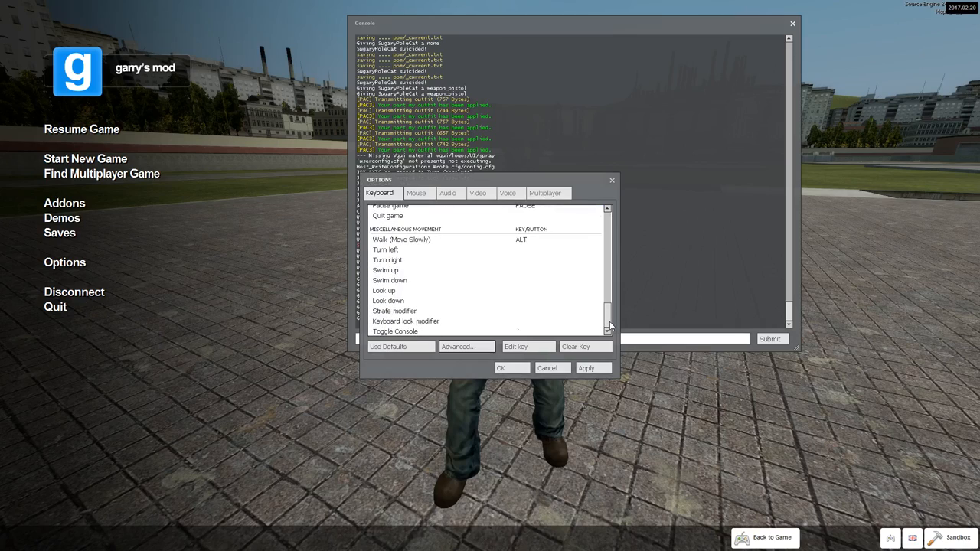
{"action": "mouse_move", "coordinate": [521, 340]}
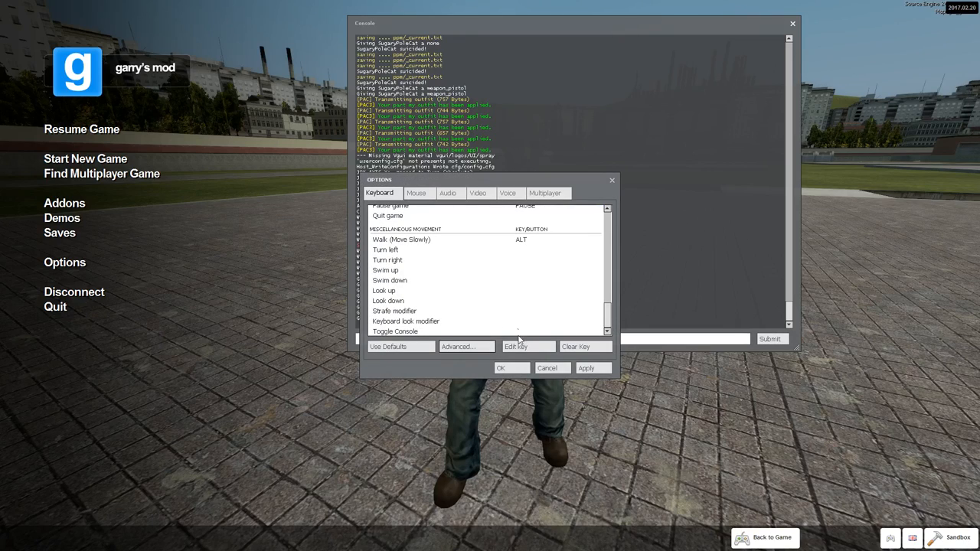
{"action": "left_click", "coordinate": [545, 331]}
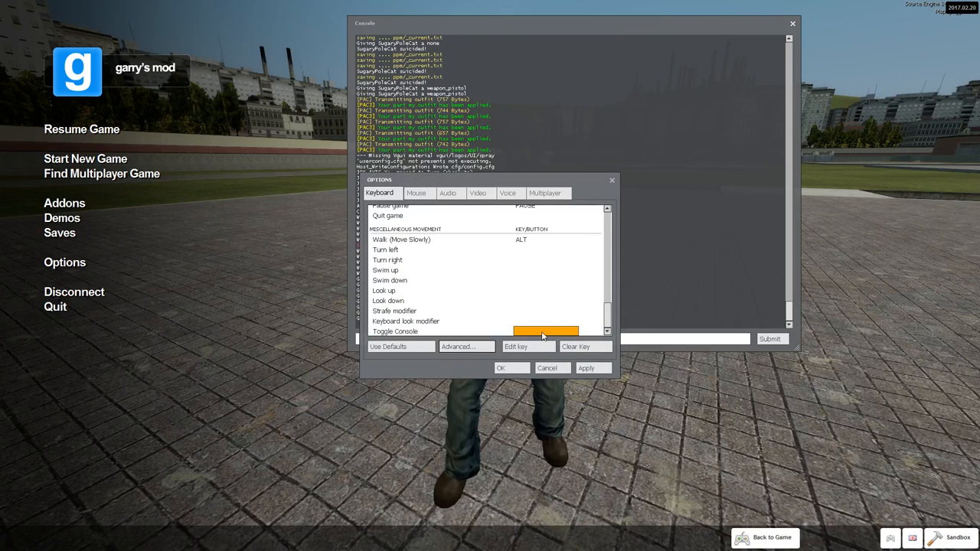
{"action": "left_click", "coordinate": [501, 367]}
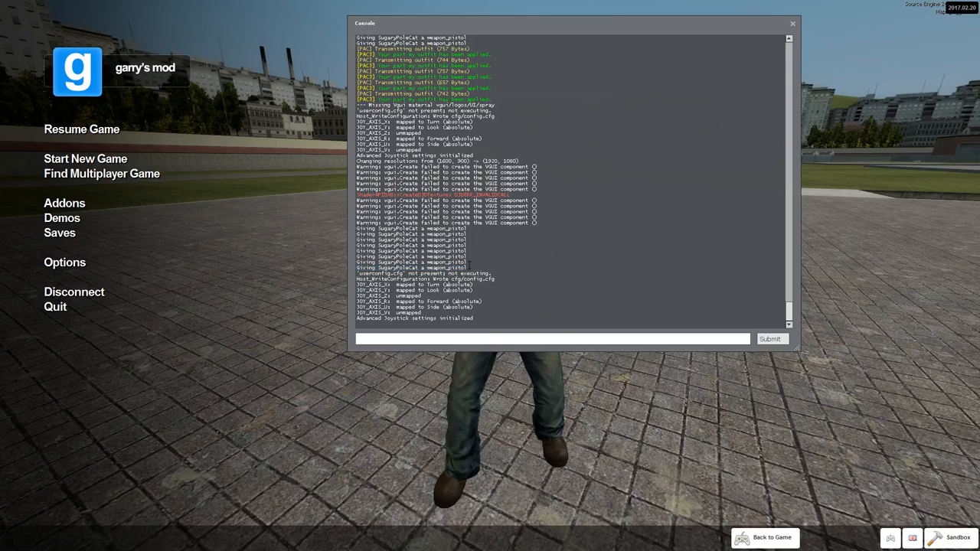
Launch pac_editor from the console to reopen the outfit editor.
{"action": "double_click", "coordinate": [447, 266]}
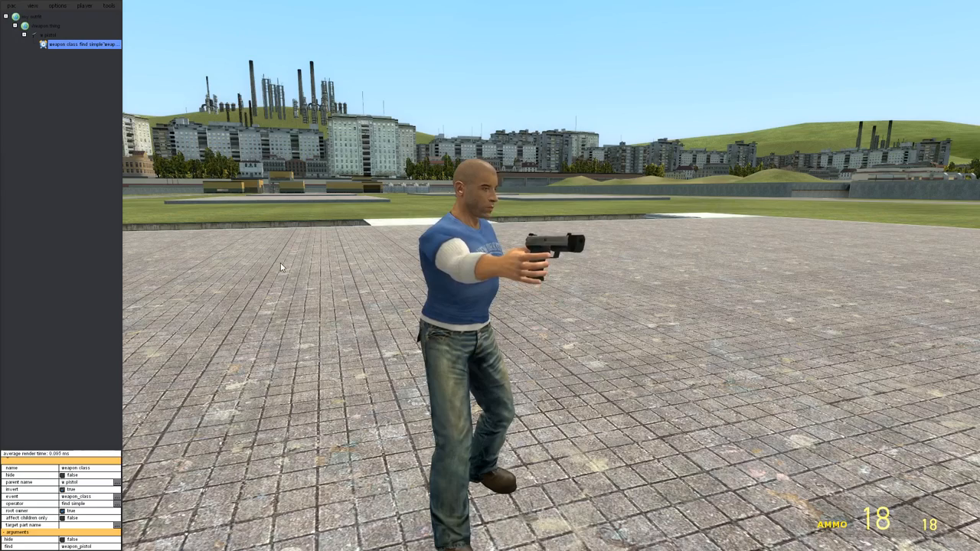
{"action": "left_click", "coordinate": [11, 6]}
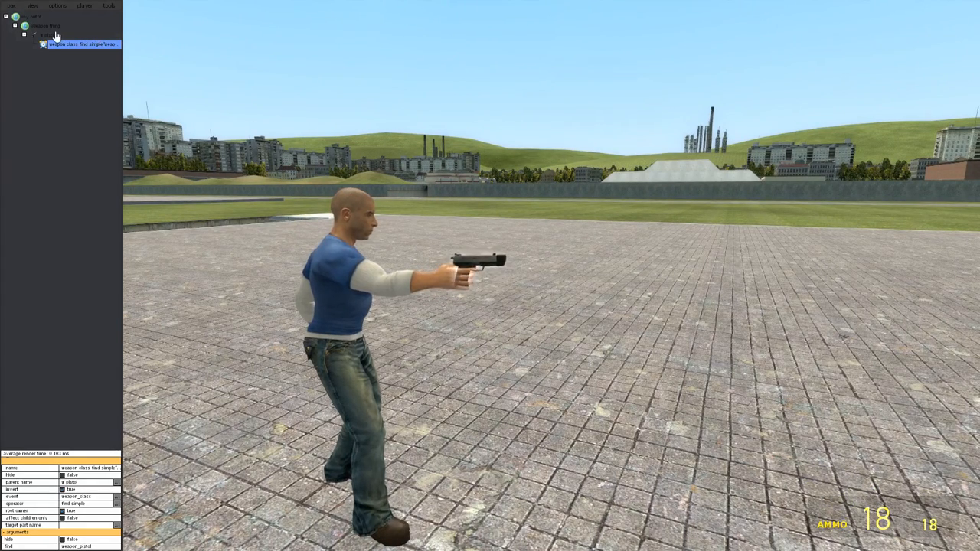
Add a halo part under the event and colour it red.
{"action": "right_click", "coordinate": [46, 35]}
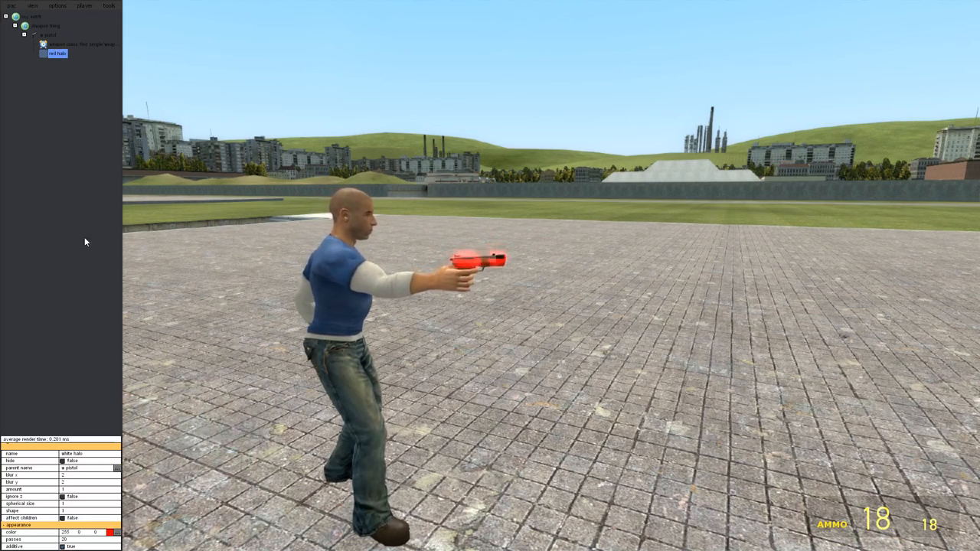
{"action": "left_click", "coordinate": [49, 36]}
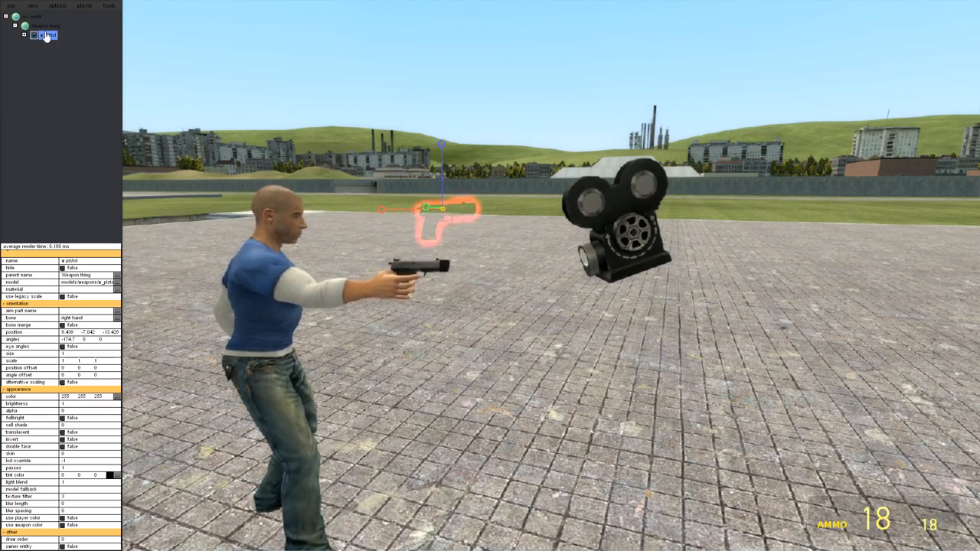
Set the entity part's Hide Weapon to true so the real held pistol disappears.
{"action": "left_click", "coordinate": [45, 25]}
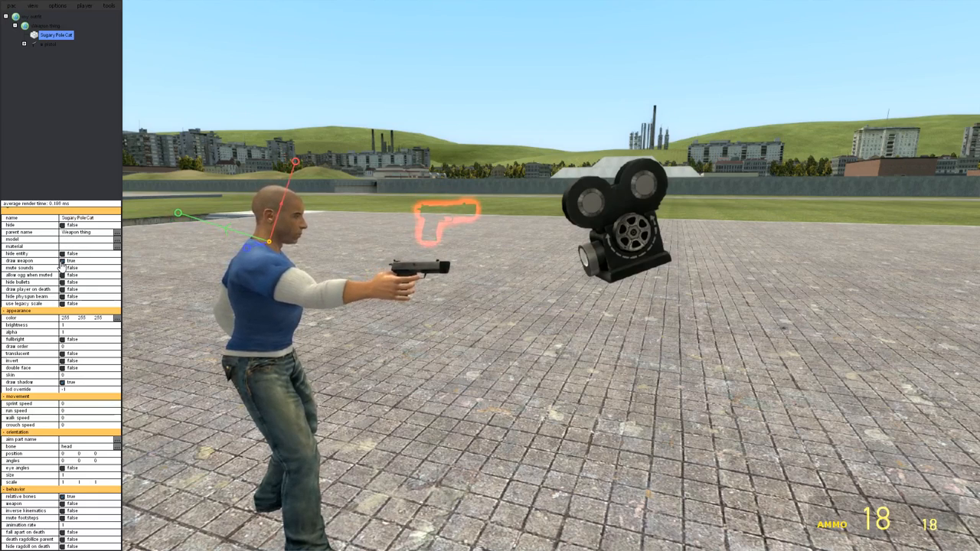
{"action": "left_click", "coordinate": [70, 261]}
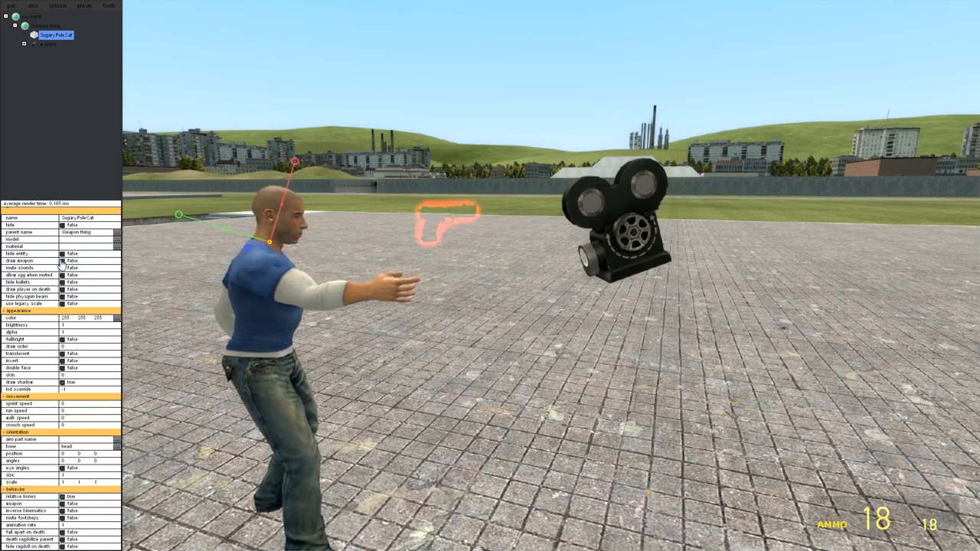
{"action": "left_click", "coordinate": [11, 6]}
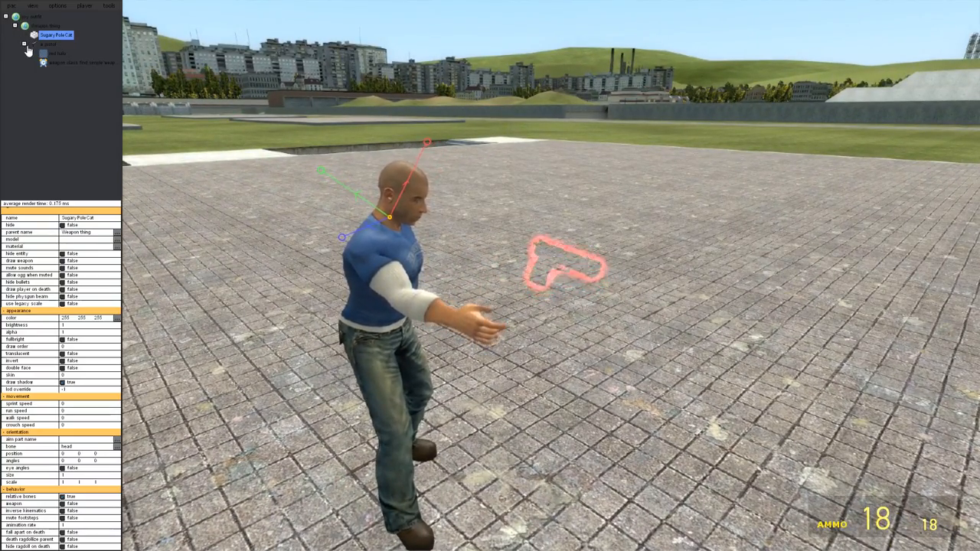
{"action": "right_click", "coordinate": [46, 25]}
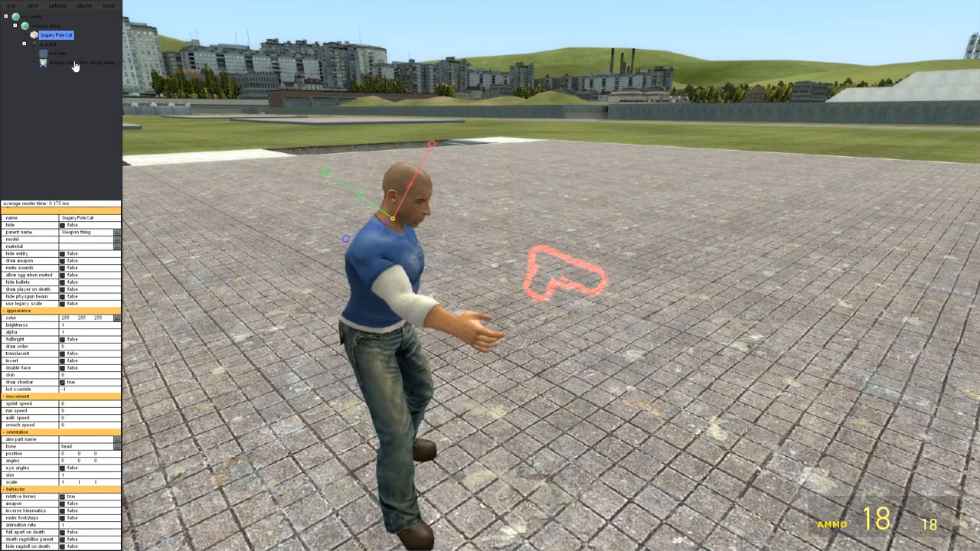
{"action": "left_click", "coordinate": [83, 61]}
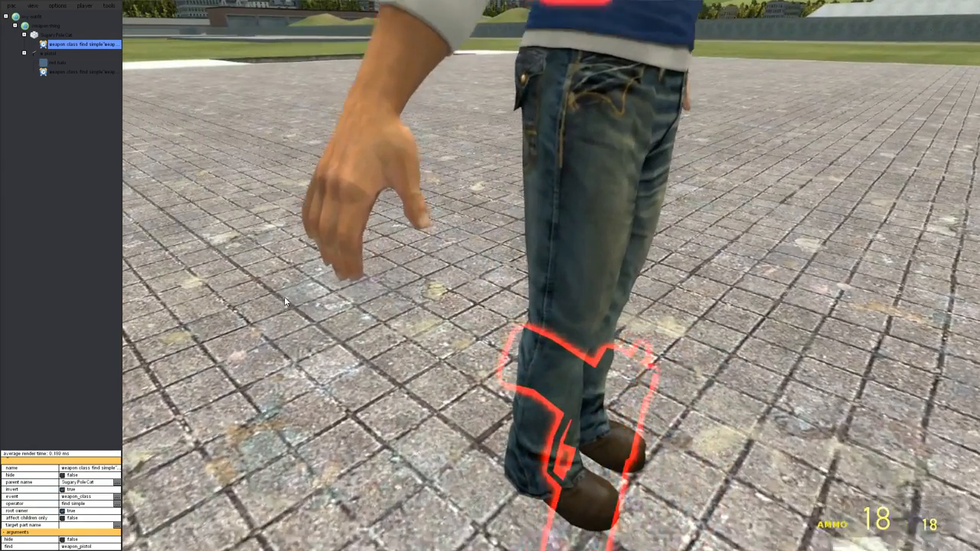
Add a bone part under the event for posing the right hand.
{"action": "left_click", "coordinate": [45, 26]}
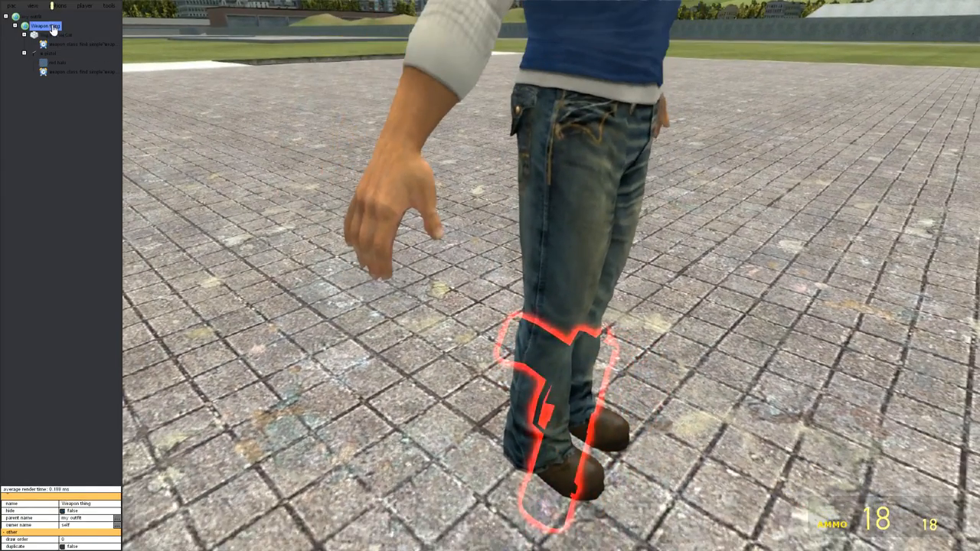
{"action": "right_click", "coordinate": [43, 26]}
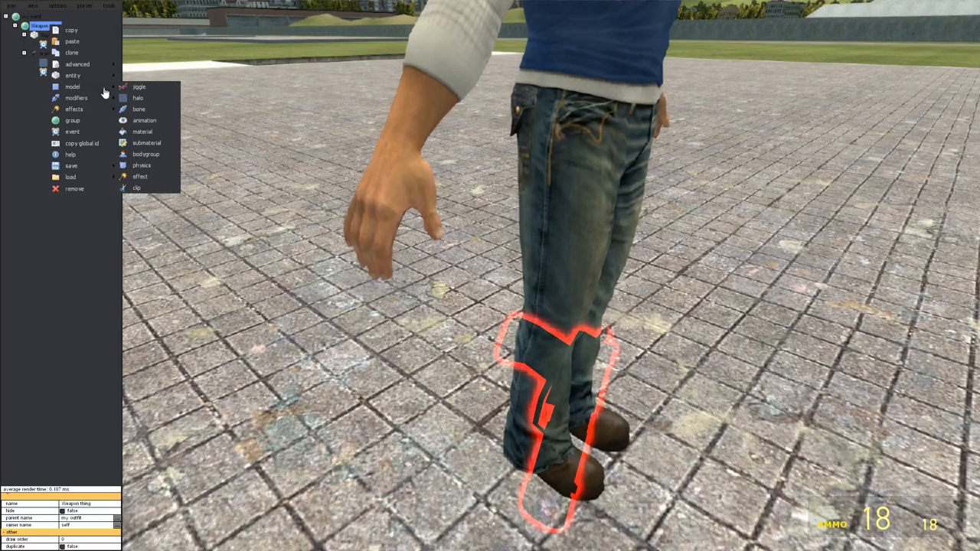
{"action": "left_click", "coordinate": [138, 108]}
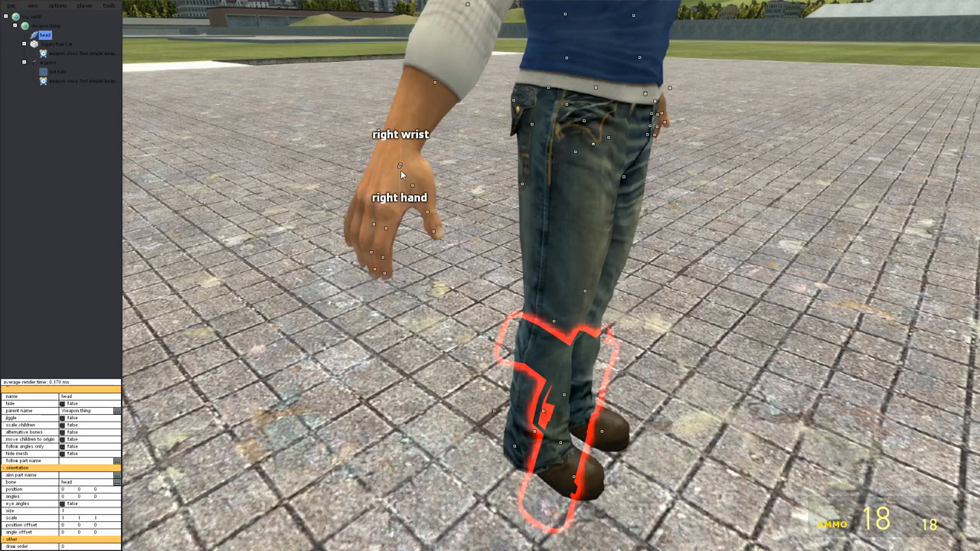
{"action": "mouse_move", "coordinate": [401, 165]}
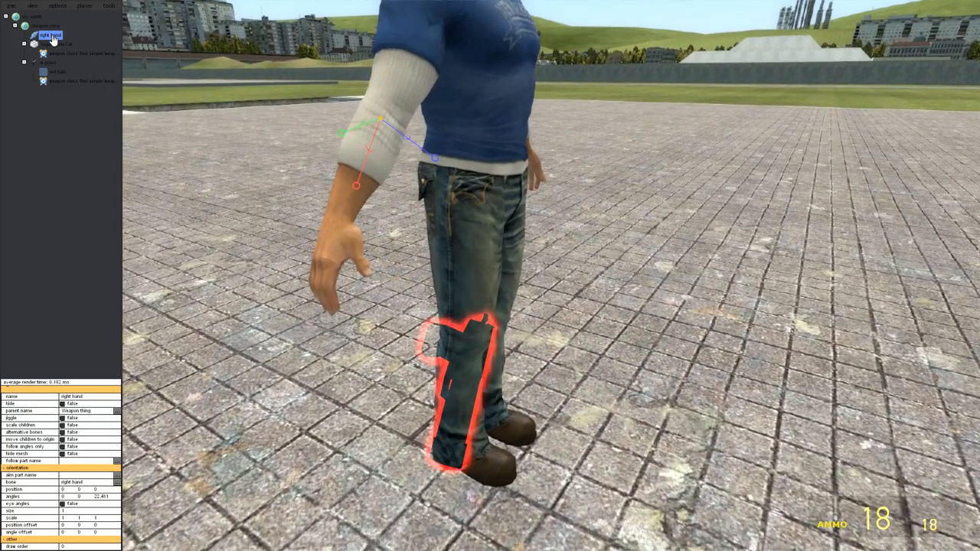
Add another bone part and assign it to right finger 1.
{"action": "right_click", "coordinate": [47, 37]}
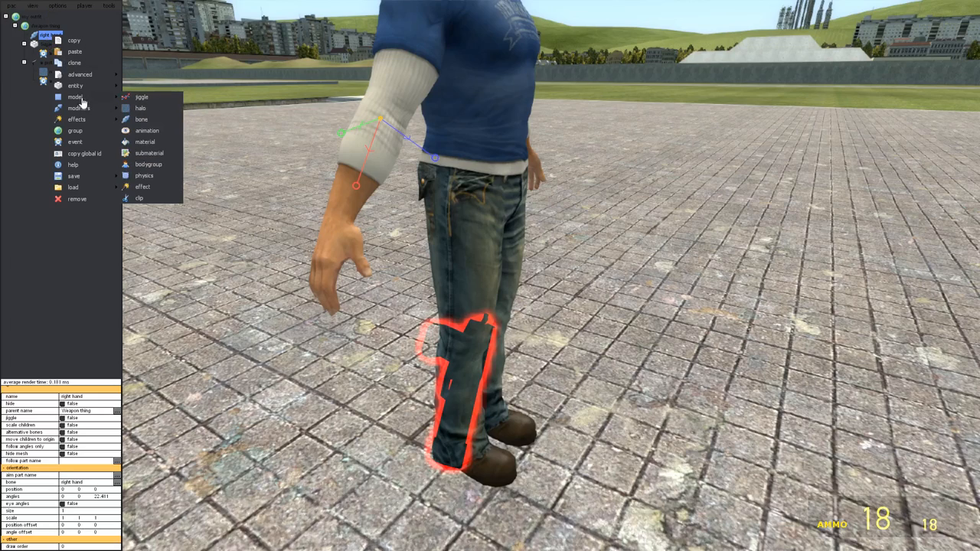
{"action": "left_click", "coordinate": [141, 120]}
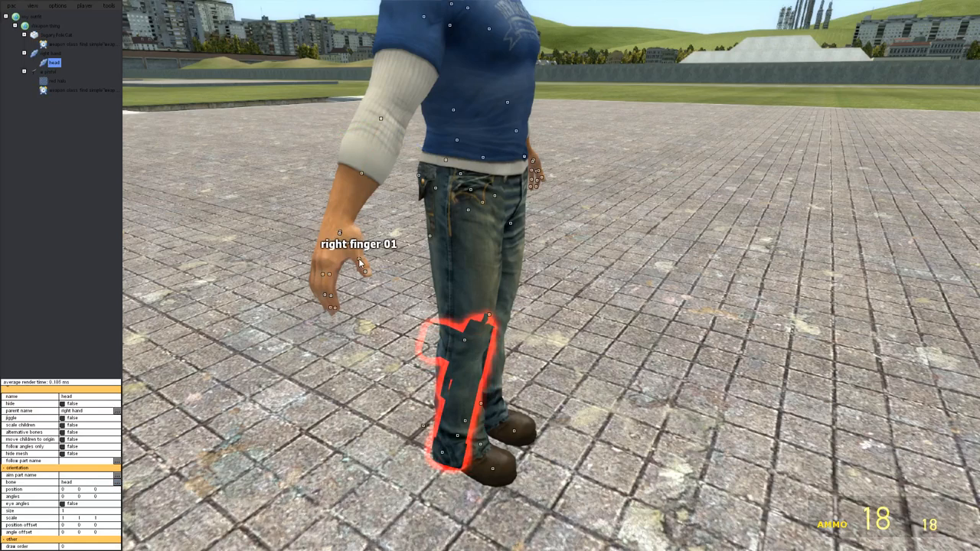
{"action": "mouse_move", "coordinate": [330, 274]}
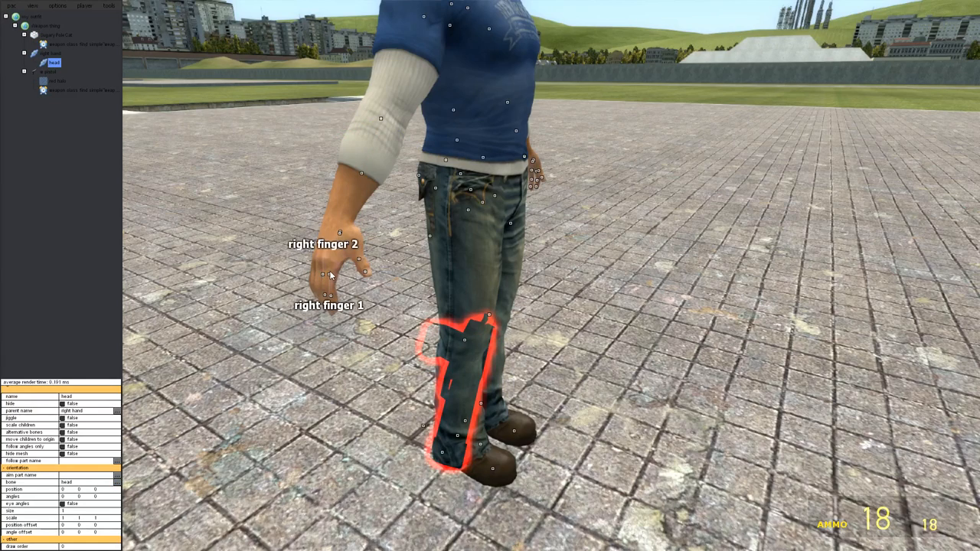
{"action": "left_click", "coordinate": [328, 294]}
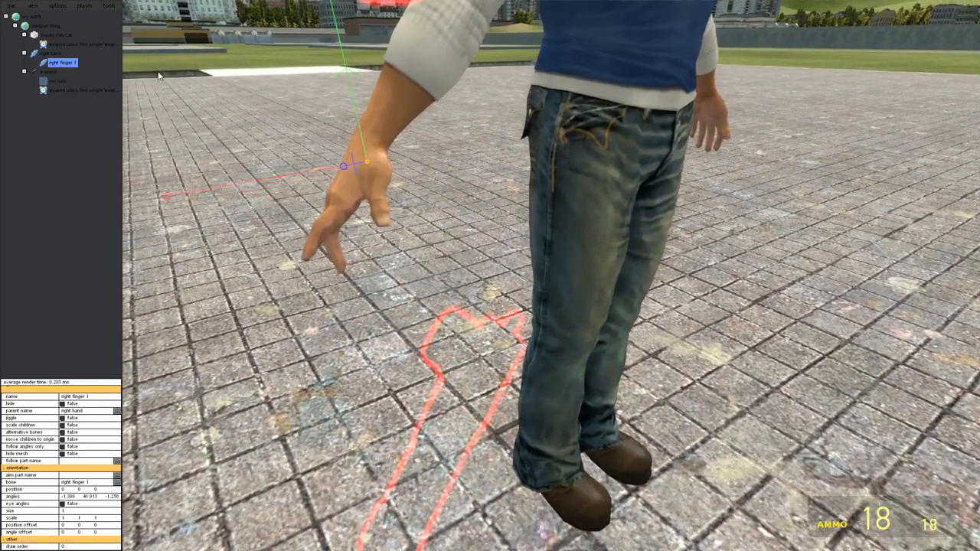
Add a further bone part and assign it the next right finger bone.
{"action": "right_click", "coordinate": [52, 52]}
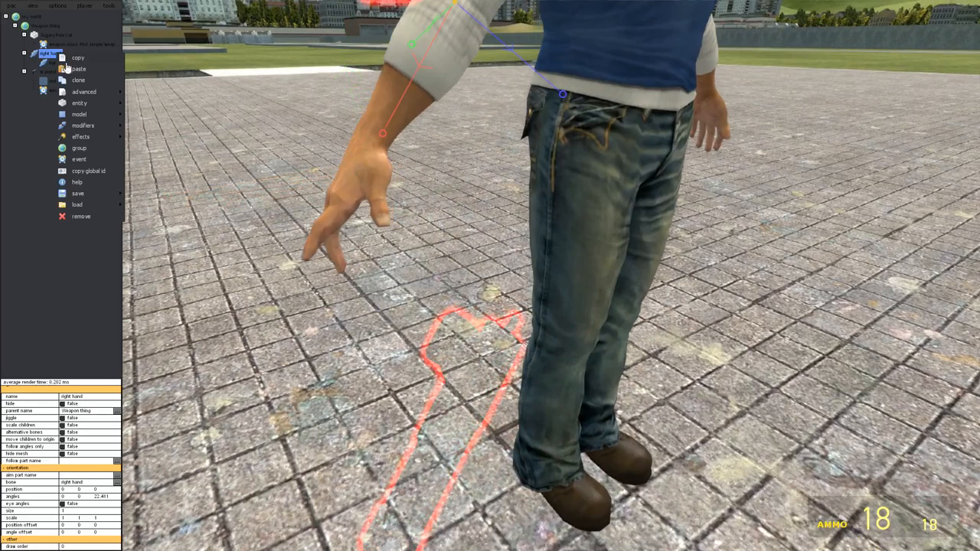
{"action": "mouse_move", "coordinate": [82, 126]}
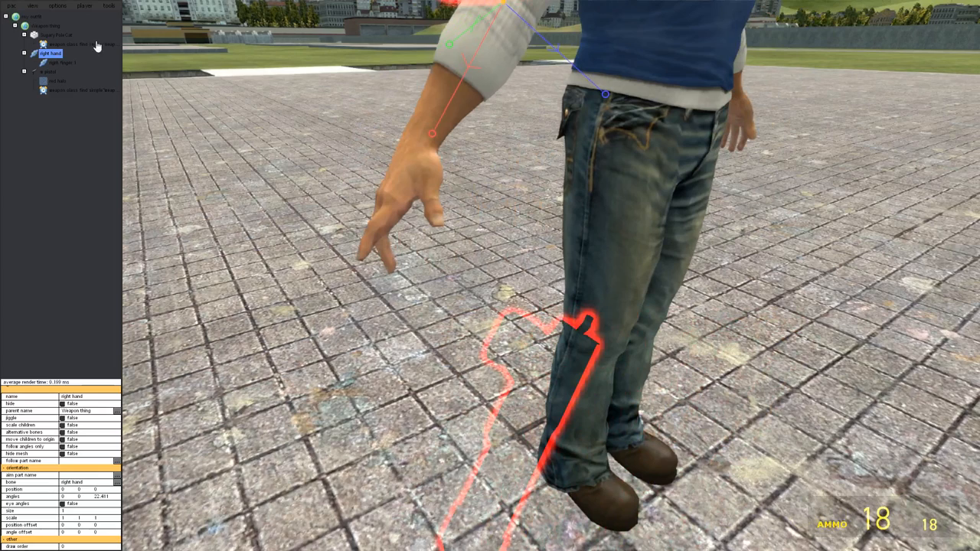
{"action": "right_click", "coordinate": [52, 52]}
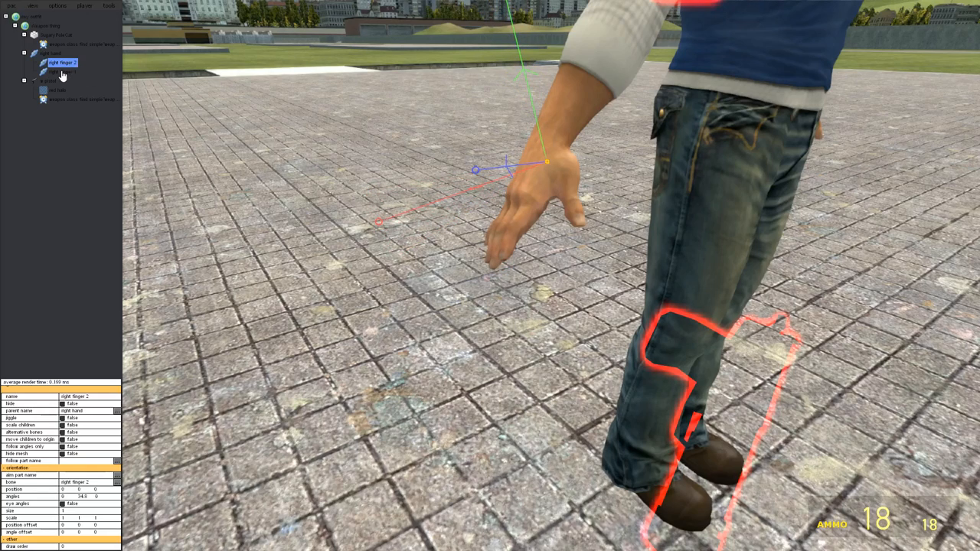
{"action": "left_click", "coordinate": [62, 72]}
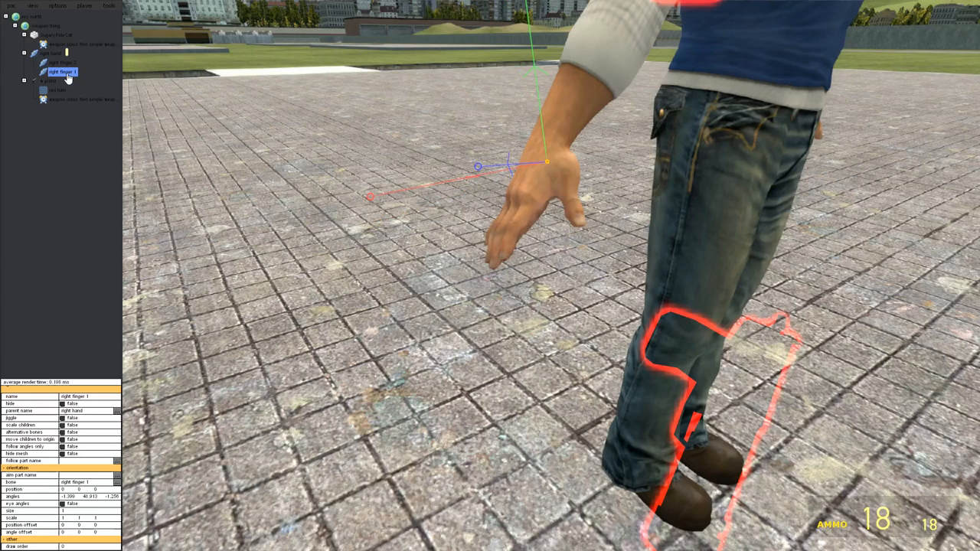
{"action": "right_click", "coordinate": [61, 72]}
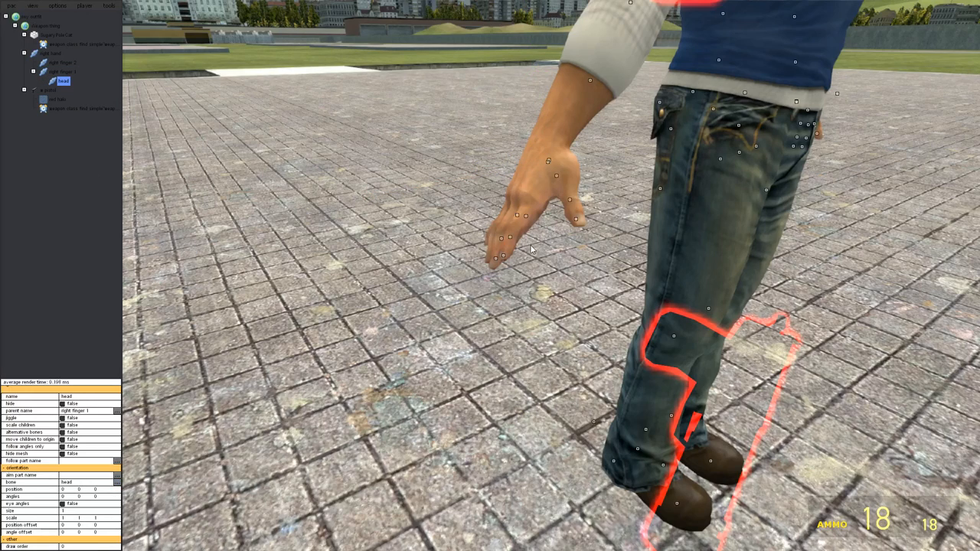
{"action": "left_click", "coordinate": [74, 81]}
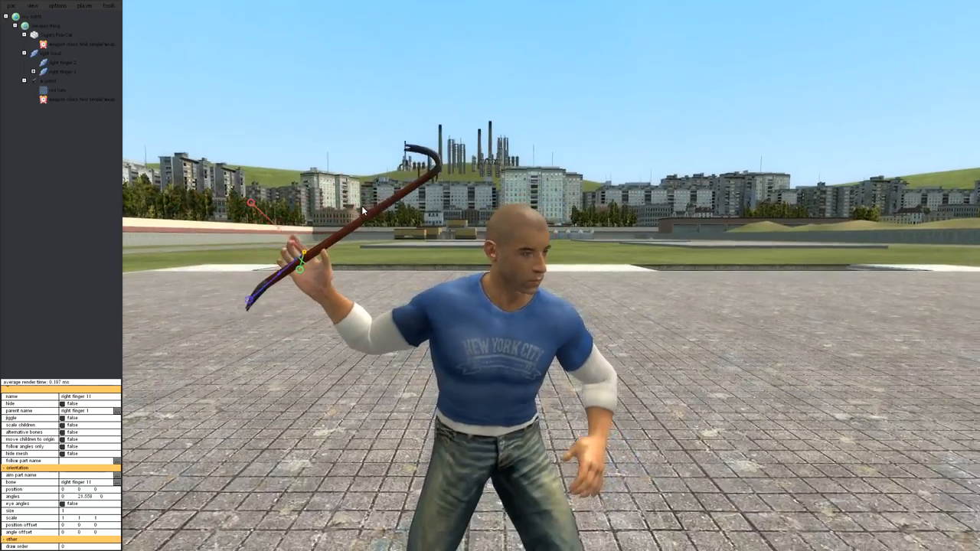
Select the right hand and weapon-class event parts while the pistol is equipped to verify the event.
{"action": "left_click", "coordinate": [50, 52]}
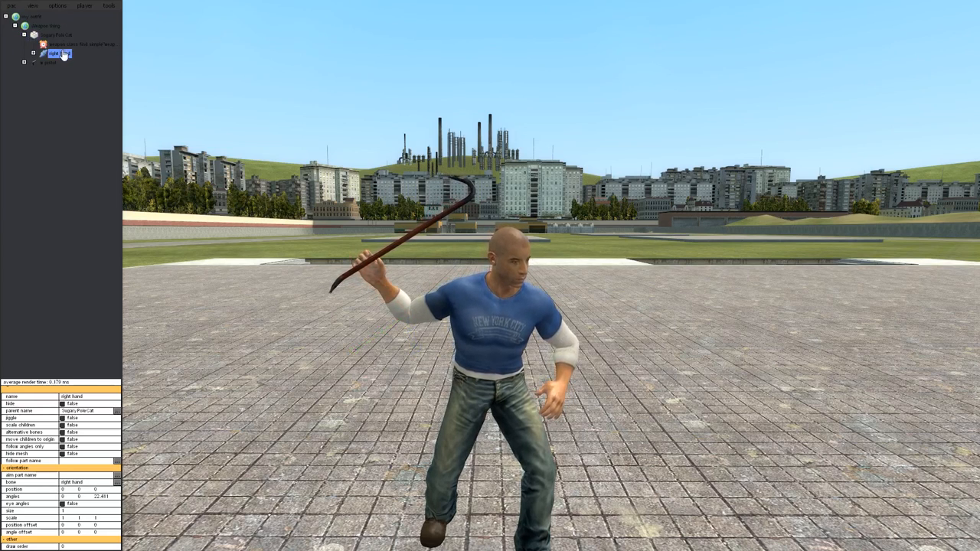
{"action": "left_click", "coordinate": [84, 43]}
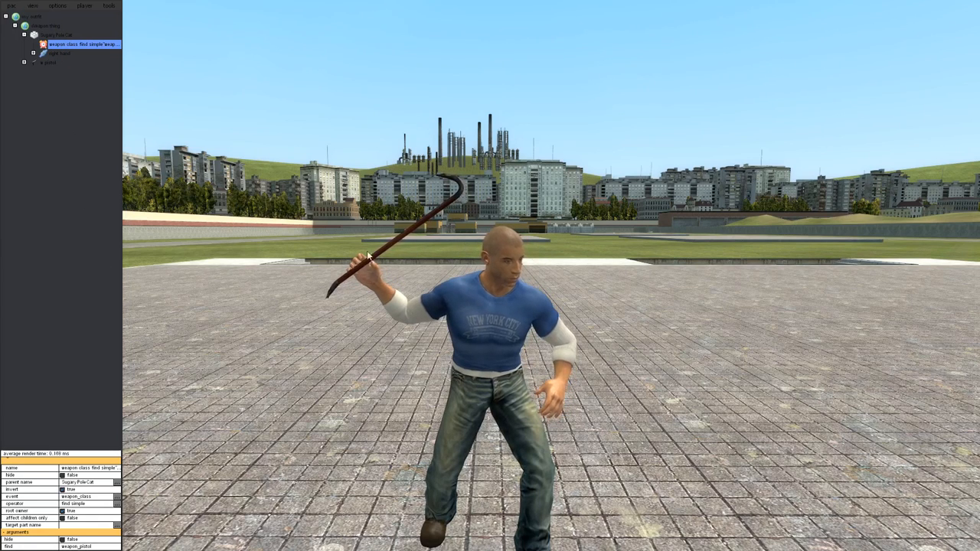
{"action": "left_click", "coordinate": [11, 7]}
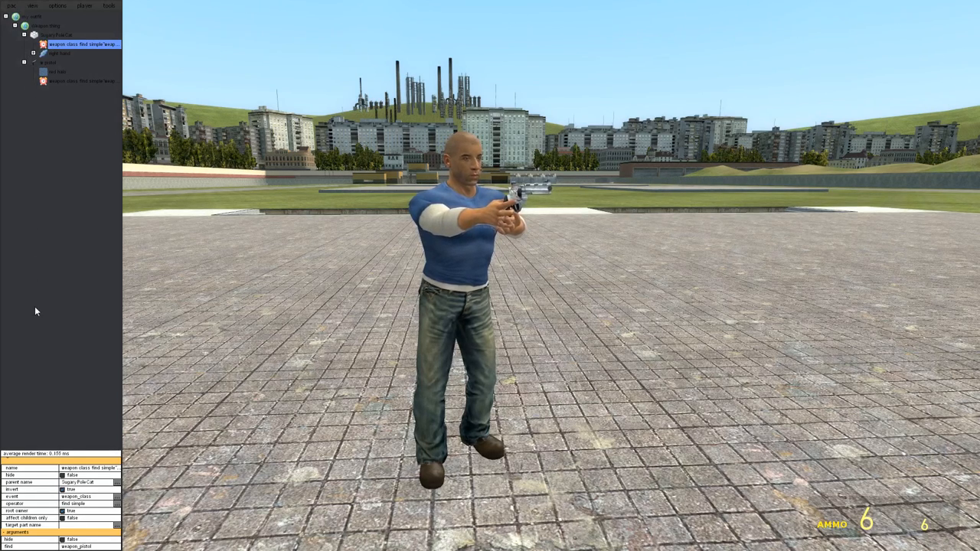
Review the pistol model, right hand bone and weapon-class event parts with the crowbar equipped.
{"action": "left_click", "coordinate": [47, 63]}
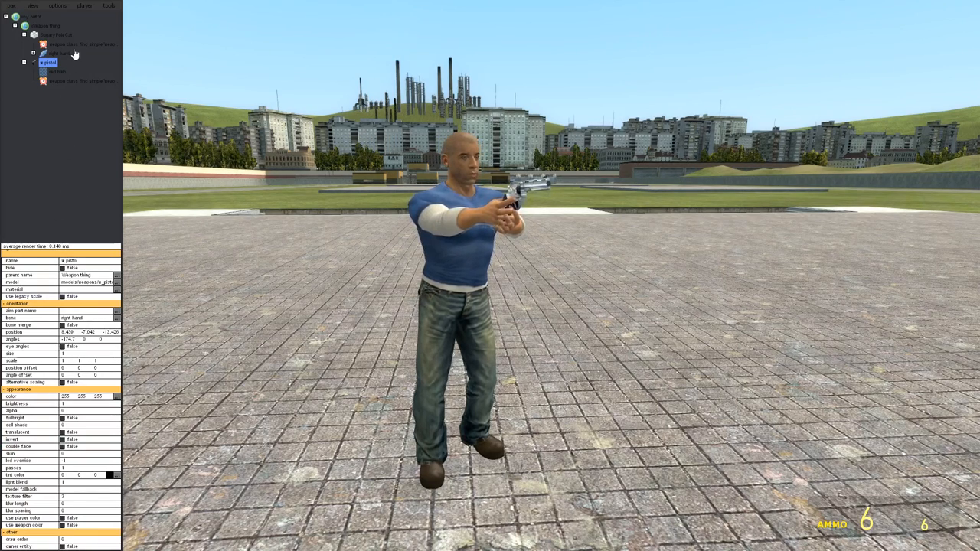
{"action": "left_click", "coordinate": [58, 52]}
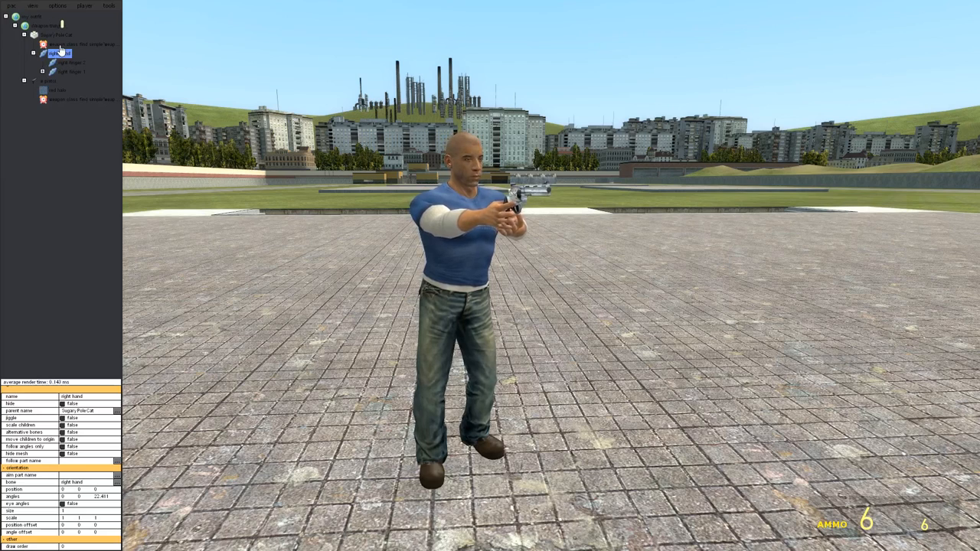
{"action": "left_click", "coordinate": [58, 54]}
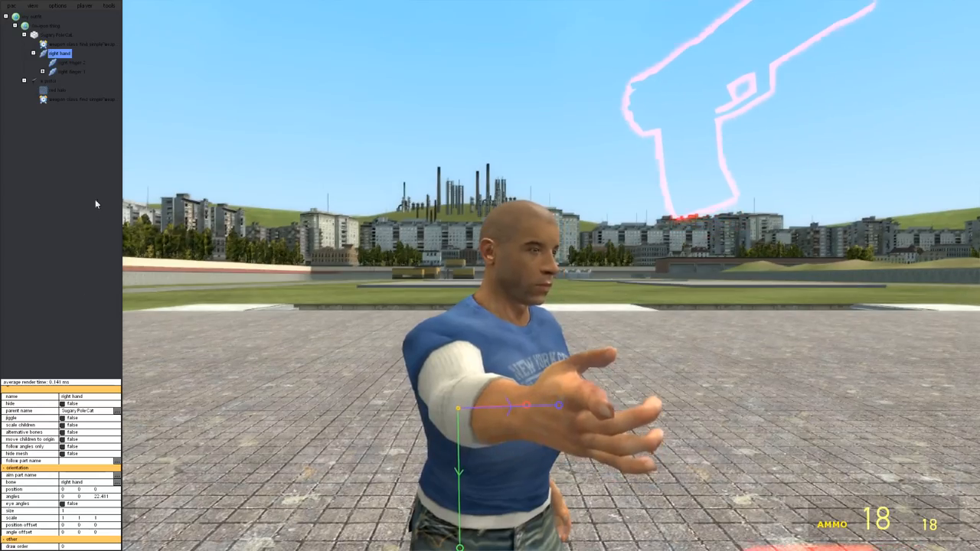
{"action": "left_click", "coordinate": [55, 39]}
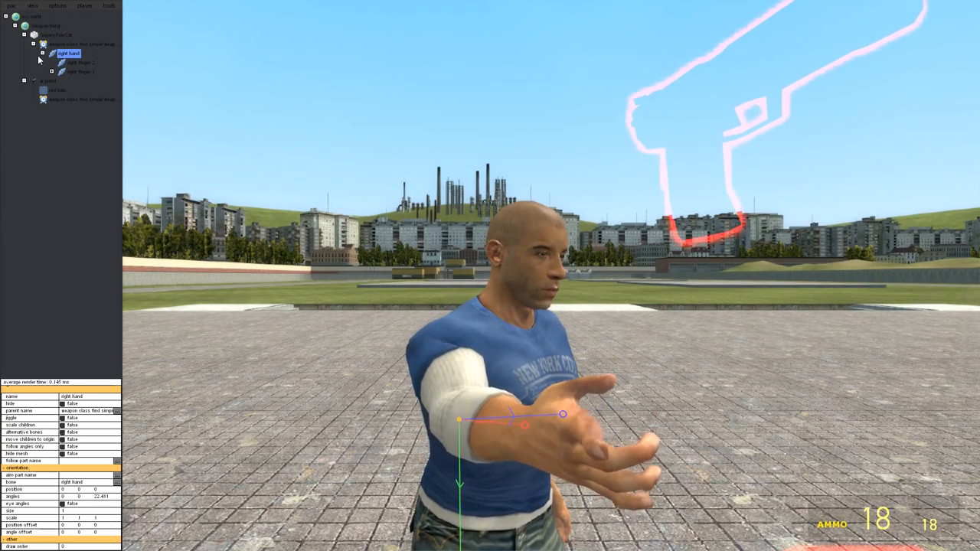
{"action": "left_click", "coordinate": [9, 7]}
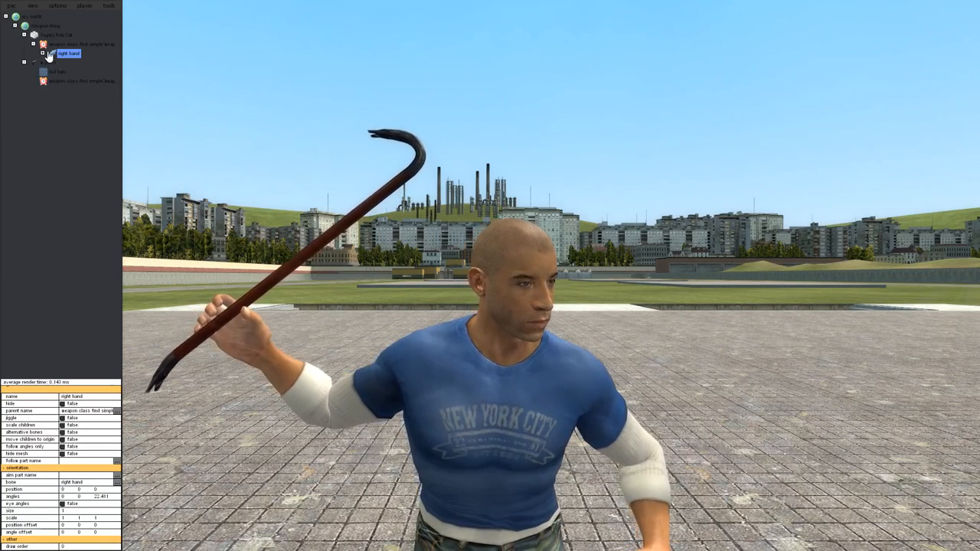
{"action": "left_click", "coordinate": [33, 61]}
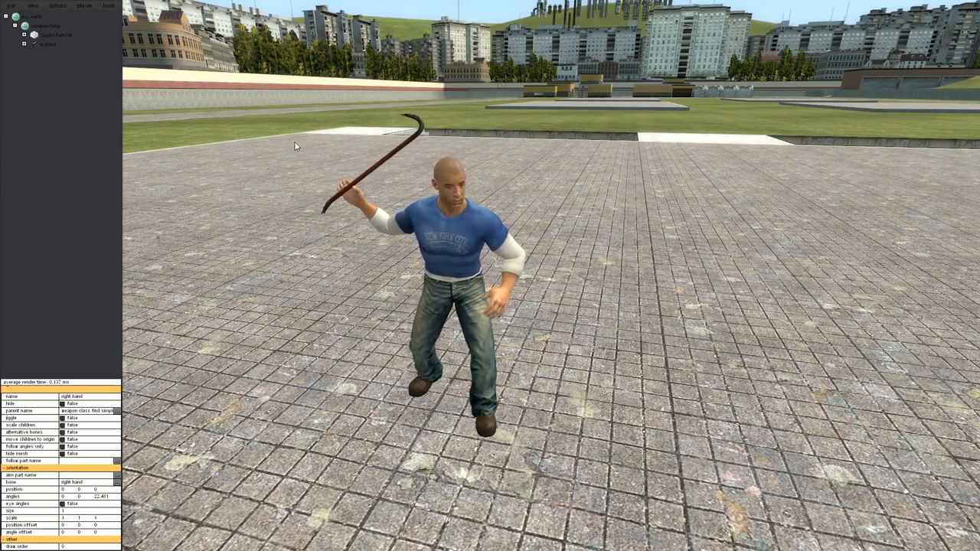
{"action": "mouse_move", "coordinate": [728, 170]}
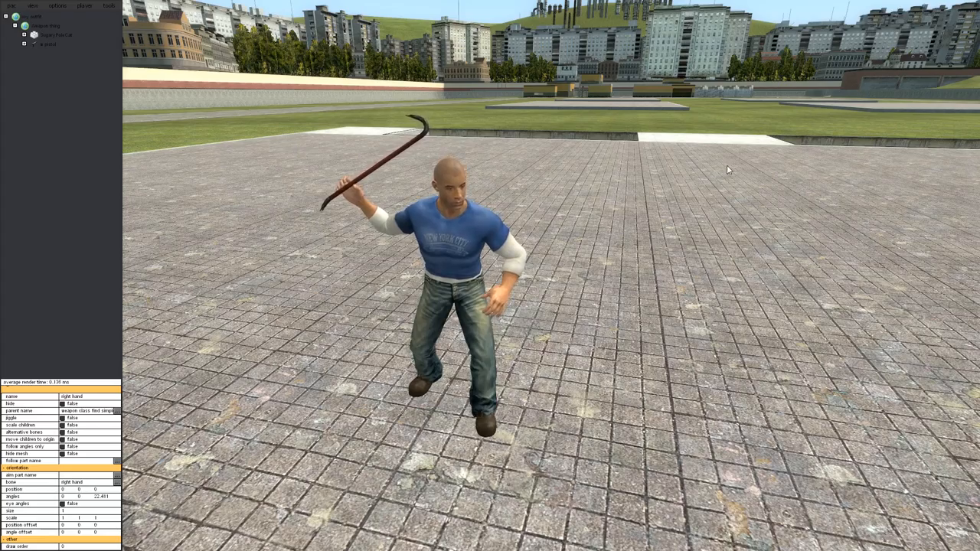